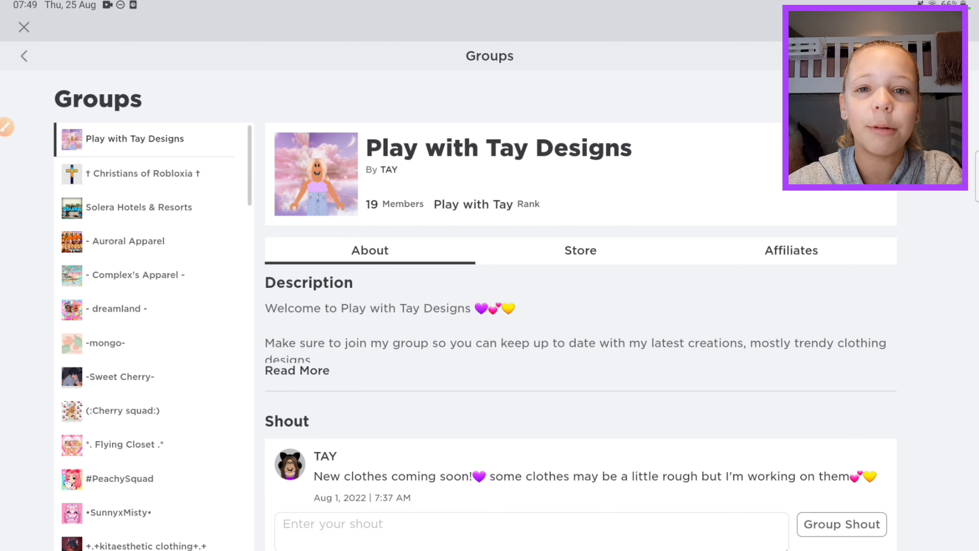
Step: Show the Play with Tay Designs group's store listing of priced clothing items
click(578, 250)
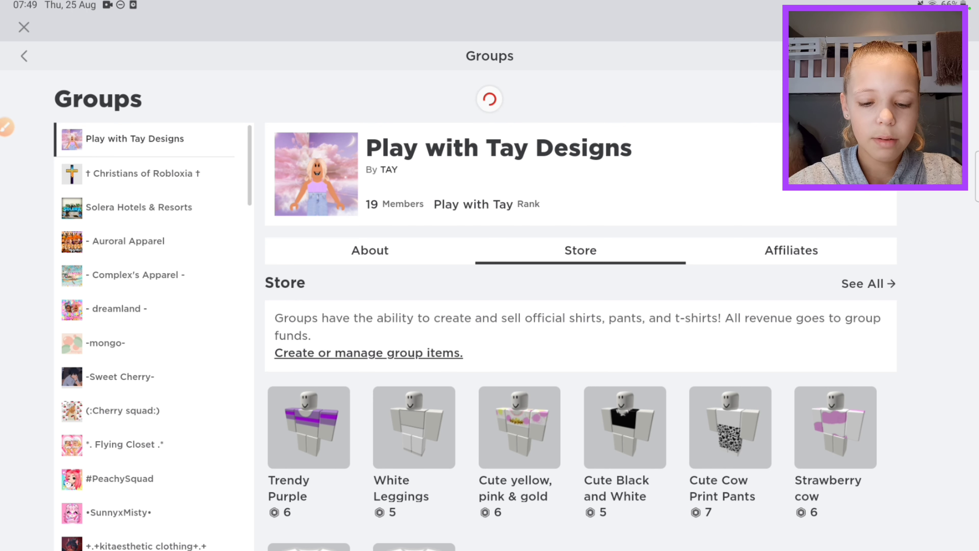
Step: Go to the group's creations page and choose the Pants section
click(368, 353)
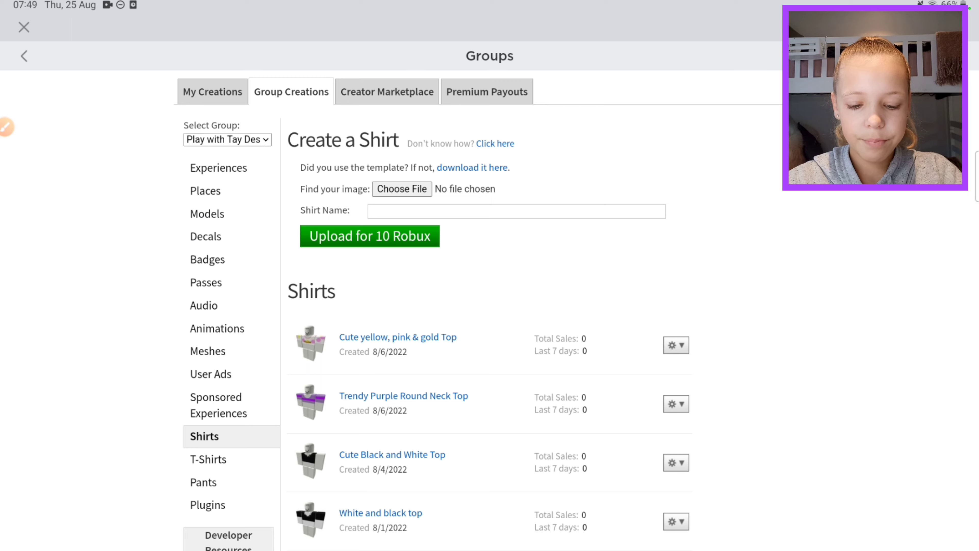
click(203, 481)
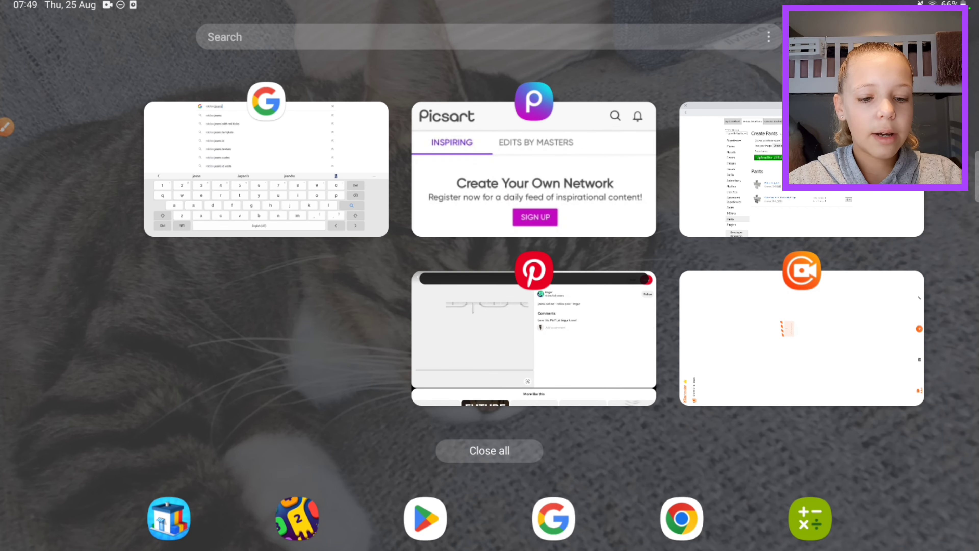
Step: Switch to Picsart and start a new project on the Roblox template, dismissing the subscription offer
click(534, 169)
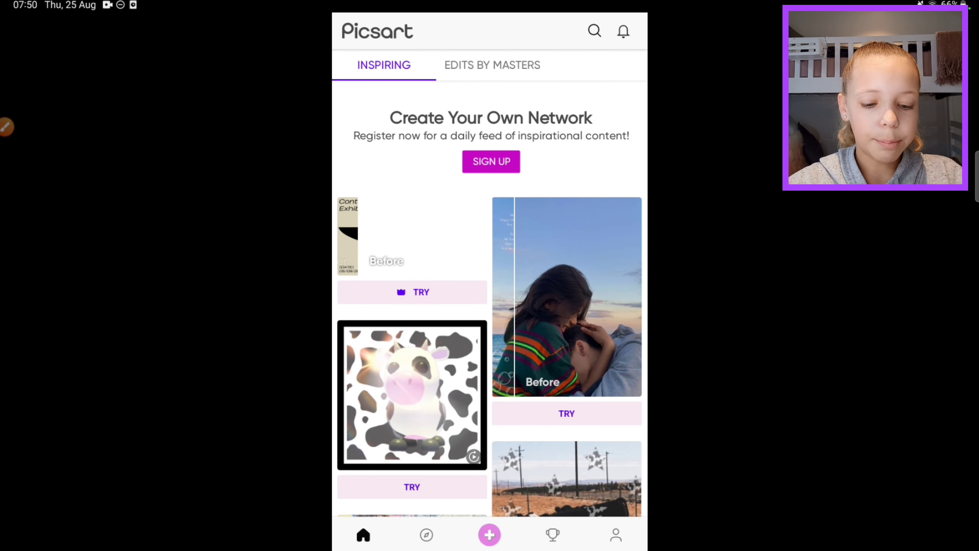
click(489, 535)
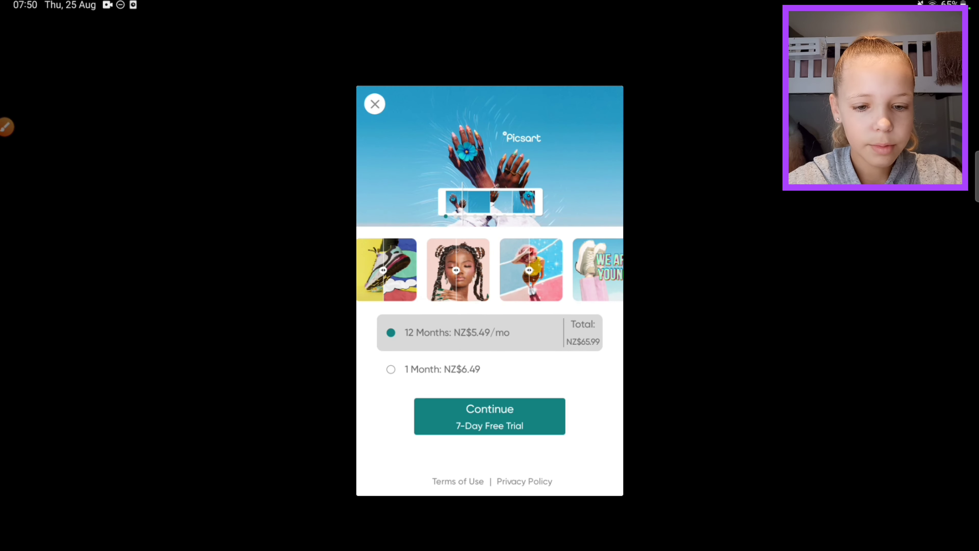
click(374, 103)
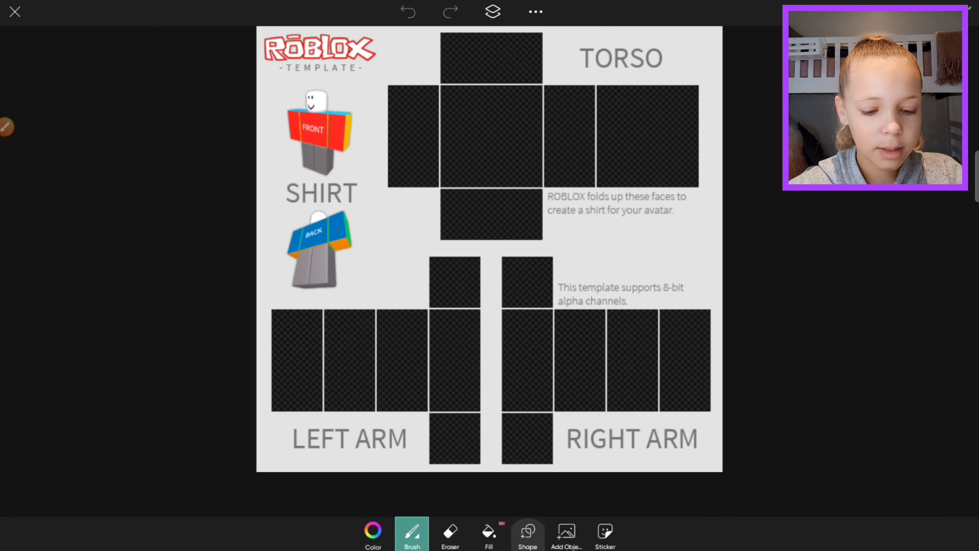
Step: Reduce the rectangle outline thickness to 8 in the Shape settings
click(527, 532)
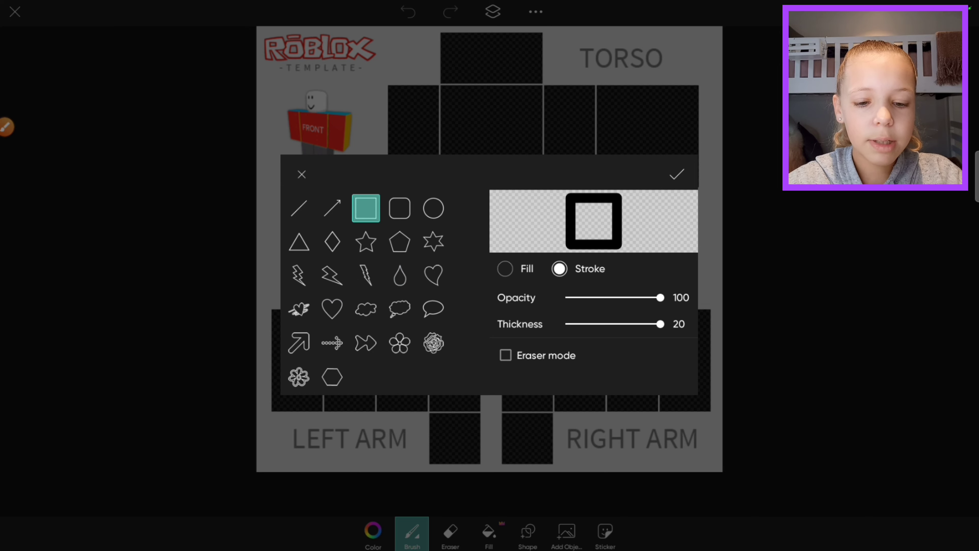
drag(660, 323, 654, 323)
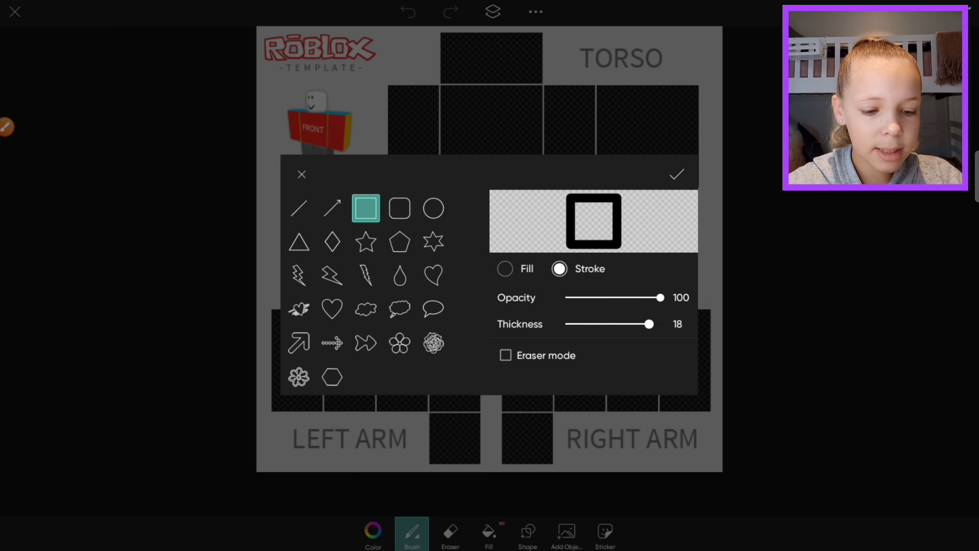
drag(653, 323, 599, 324)
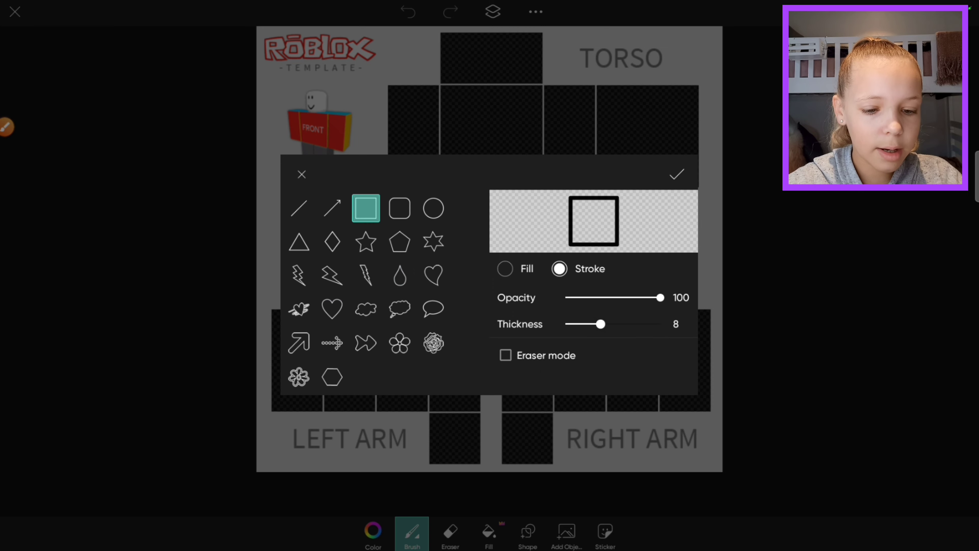
click(505, 269)
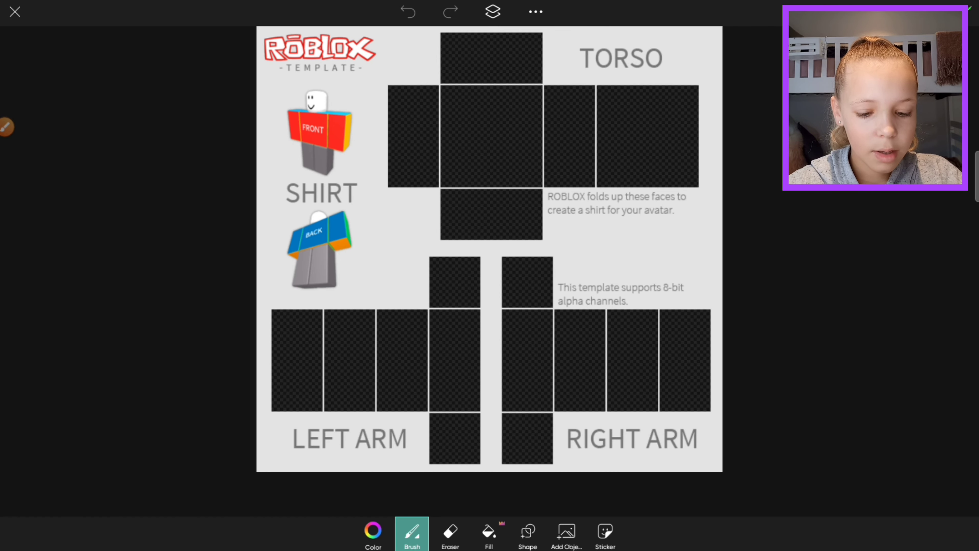
Step: Set the drawing colour to a pale yellow
click(372, 532)
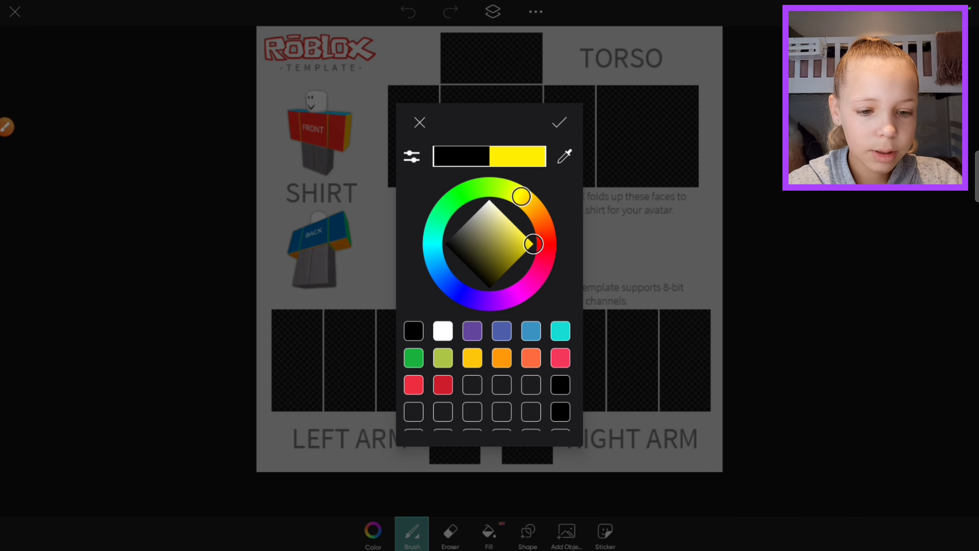
drag(532, 244, 511, 227)
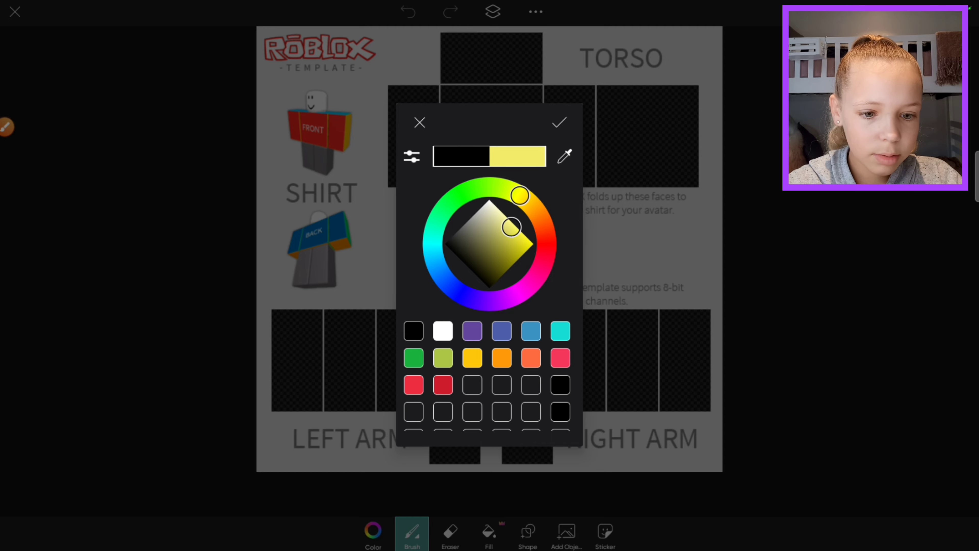
click(558, 122)
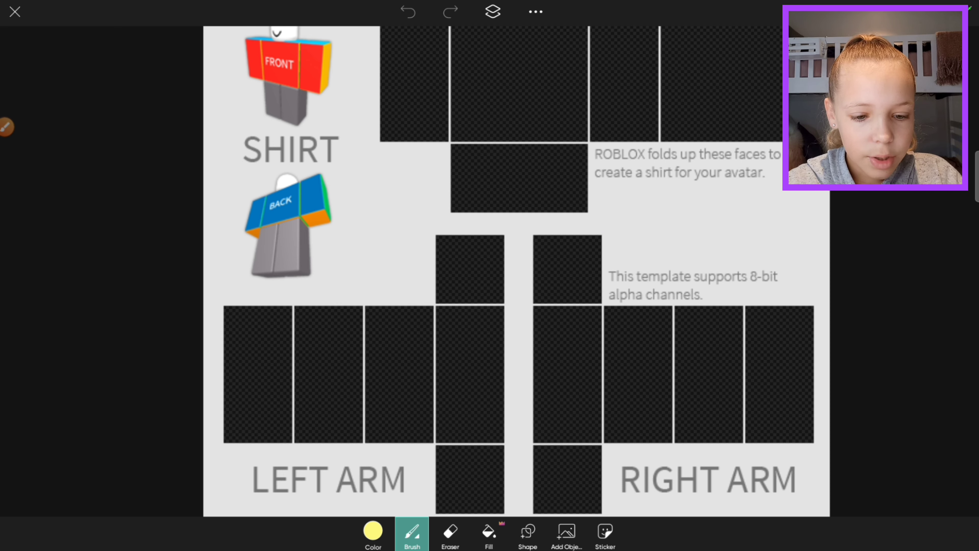
Step: Place pale yellow rectangles over the top strips of the torso and both arm sections
click(469, 270)
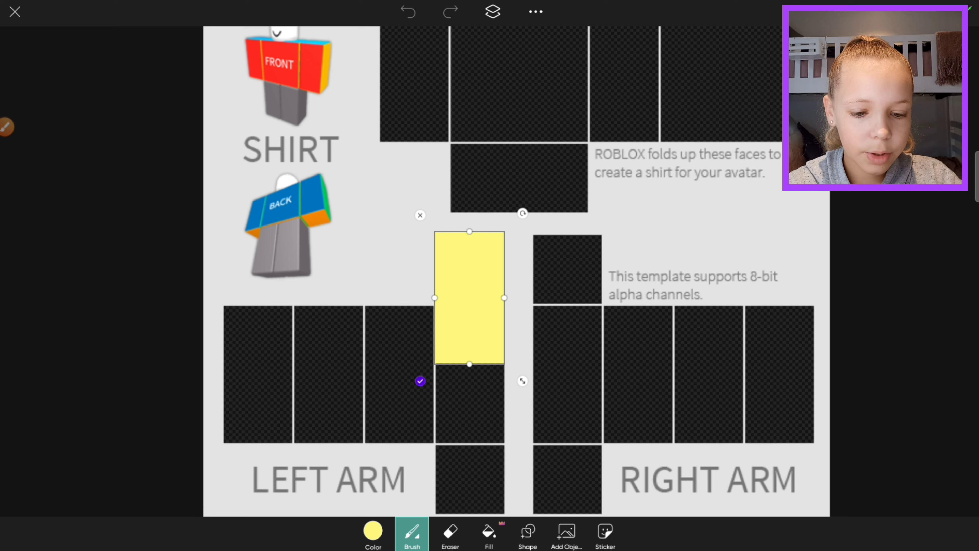
drag(469, 298, 485, 151)
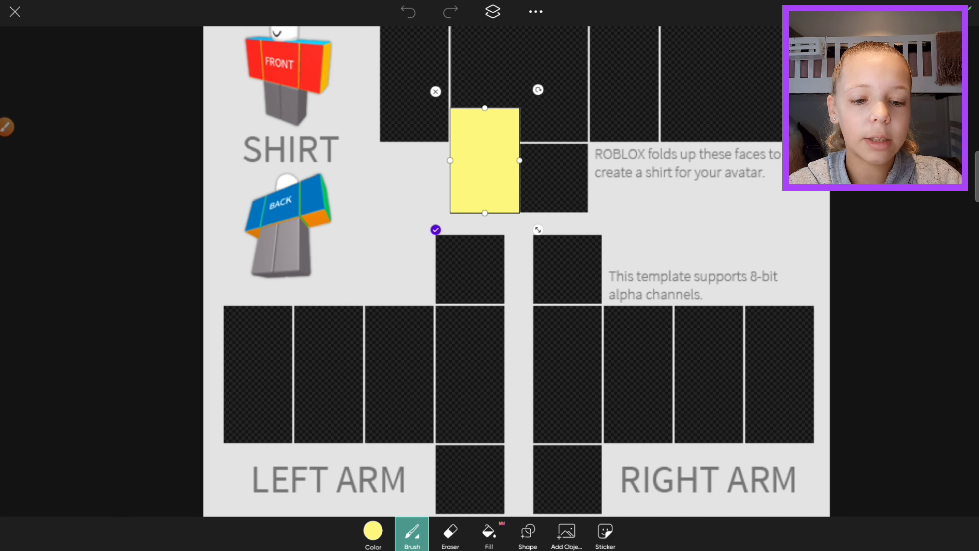
drag(485, 159, 550, 160)
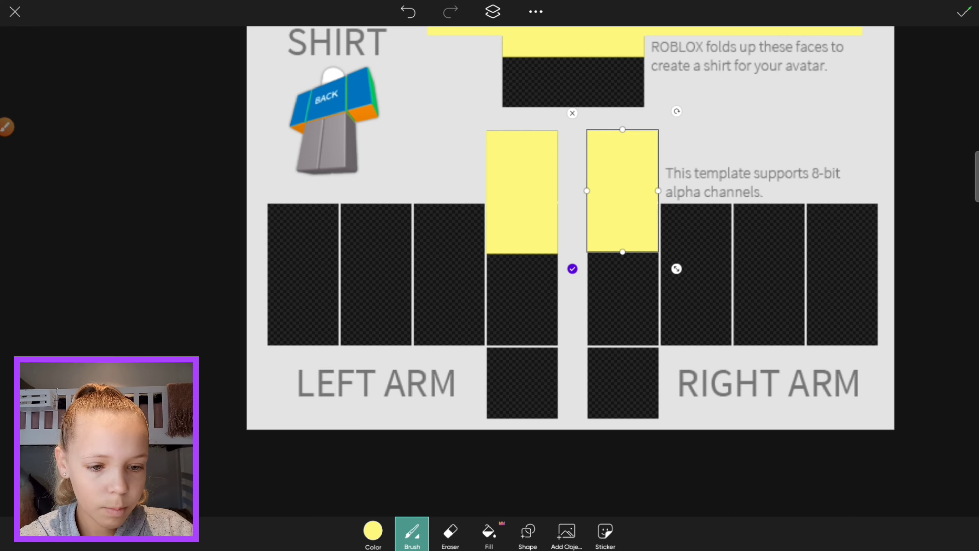
drag(622, 190, 618, 209)
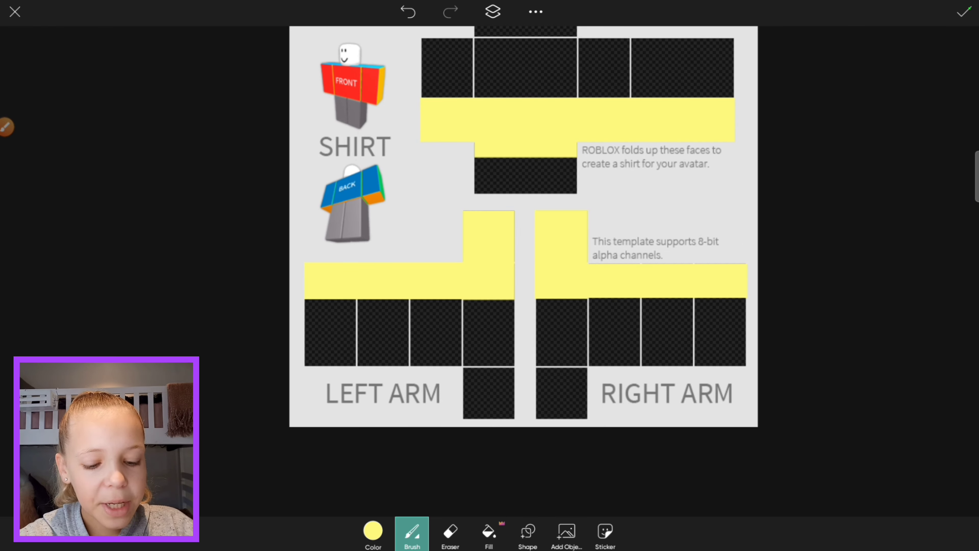
Step: Choose the straight-line shape and set the drawing colour to light orange
click(527, 531)
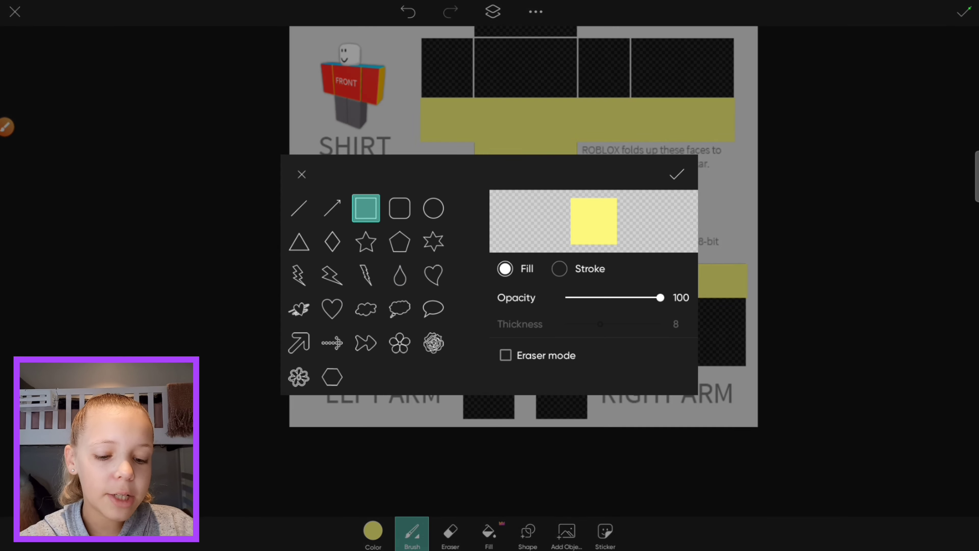
click(298, 208)
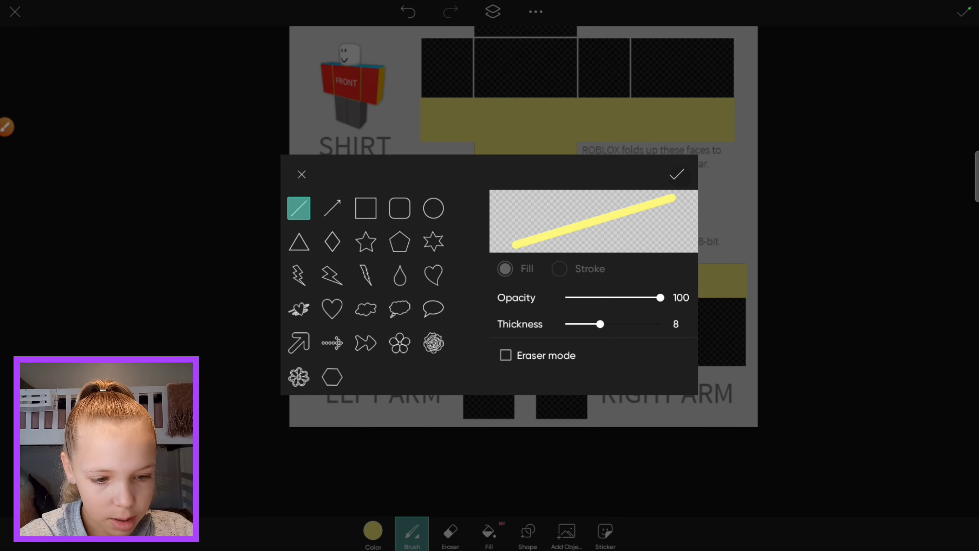
click(592, 220)
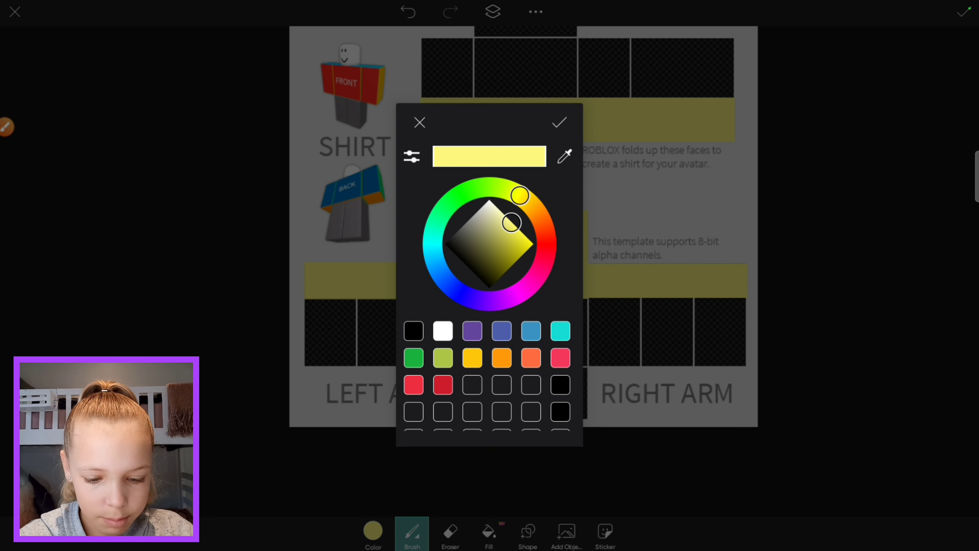
drag(520, 194, 515, 192)
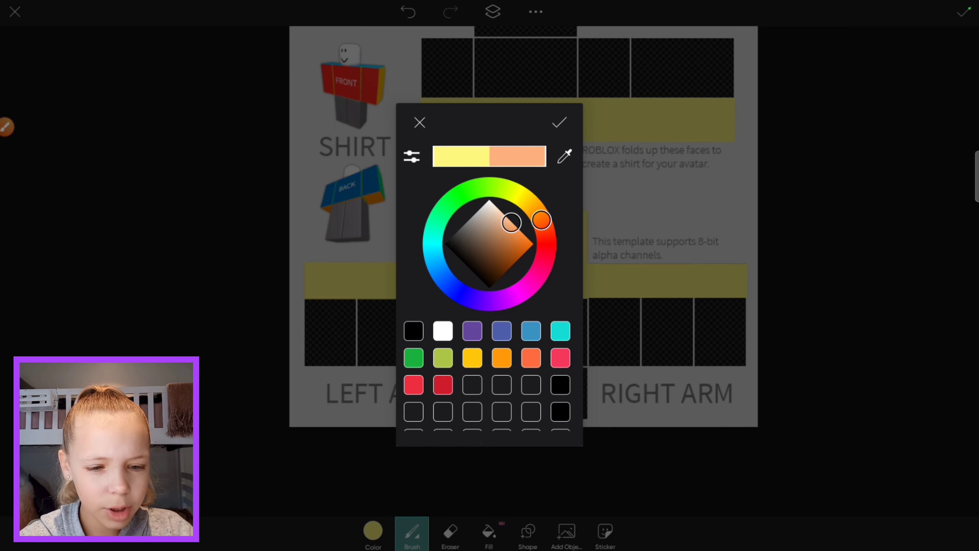
click(557, 122)
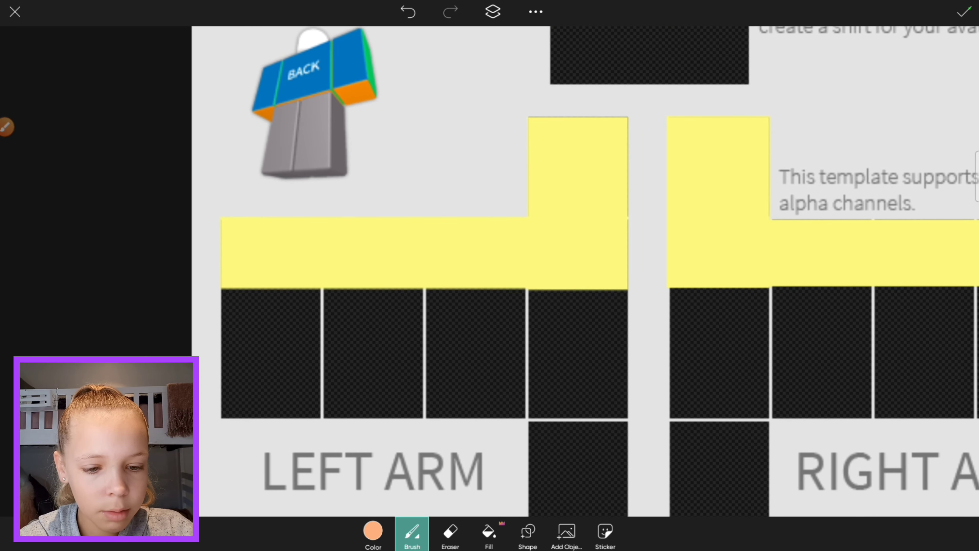
Step: Draw orange lines along the lower edges of the yellow arm and torso bands, undoing a stray stroke
drag(289, 225, 286, 294)
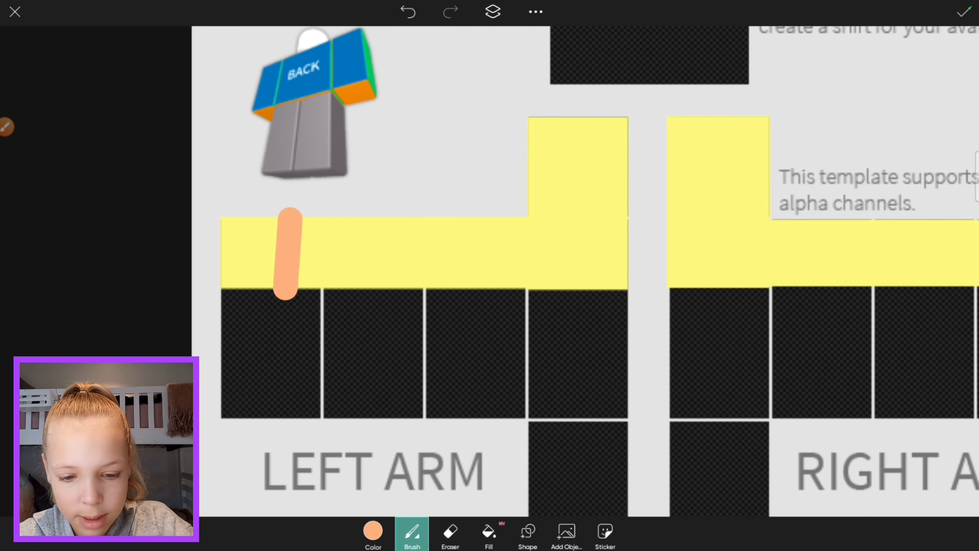
drag(288, 253, 609, 293)
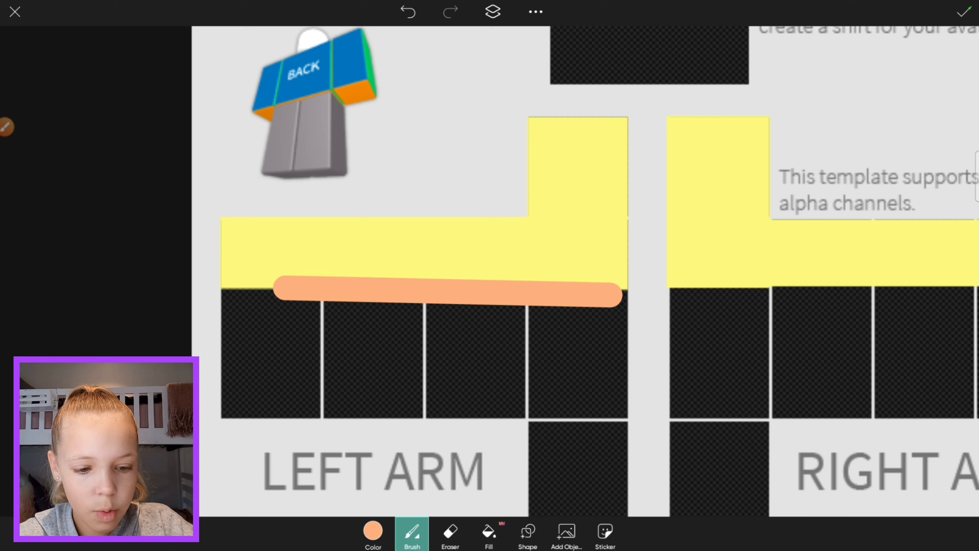
click(447, 293)
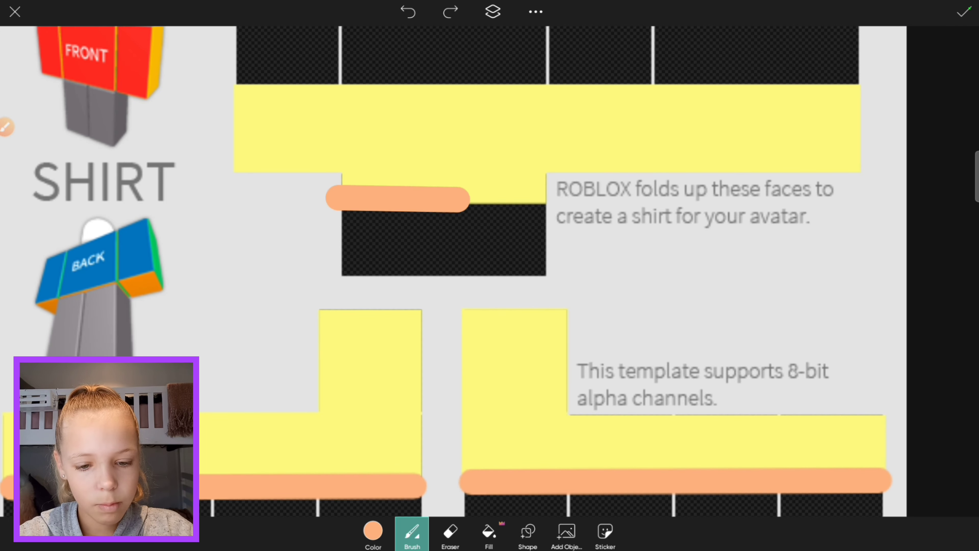
click(397, 198)
text(smokey ofange)
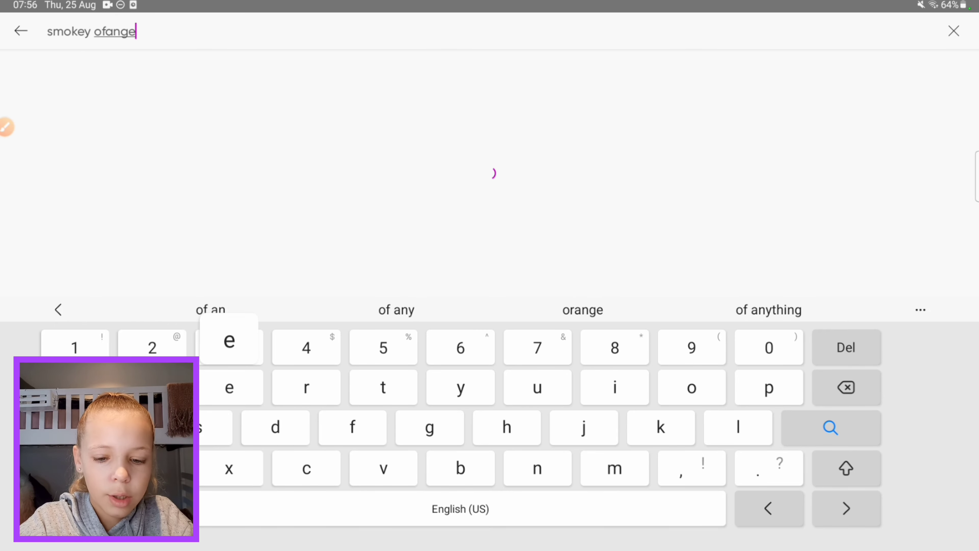
Step: Search 'smoke orange' stickers and browse the results for a yellow flame
click(829, 427)
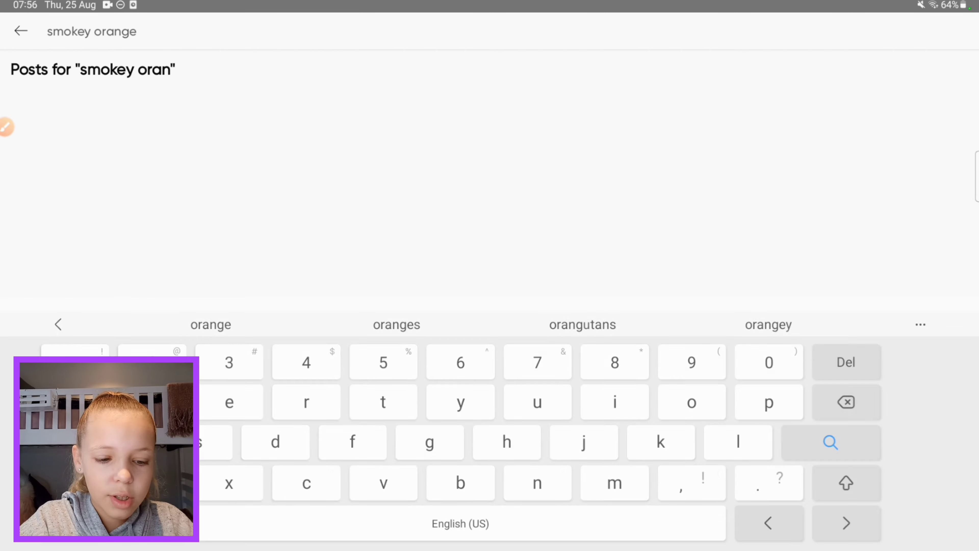
click(831, 442)
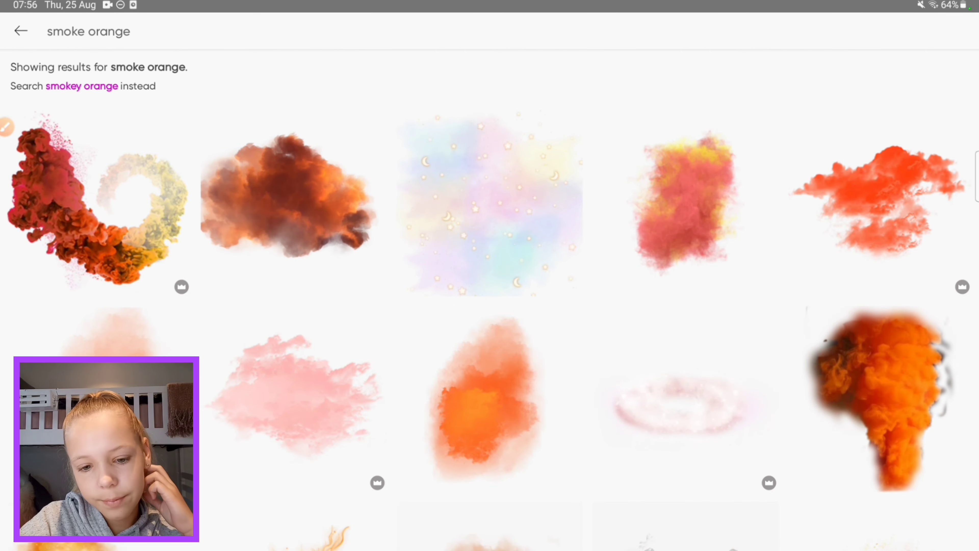
scroll(down, 3)
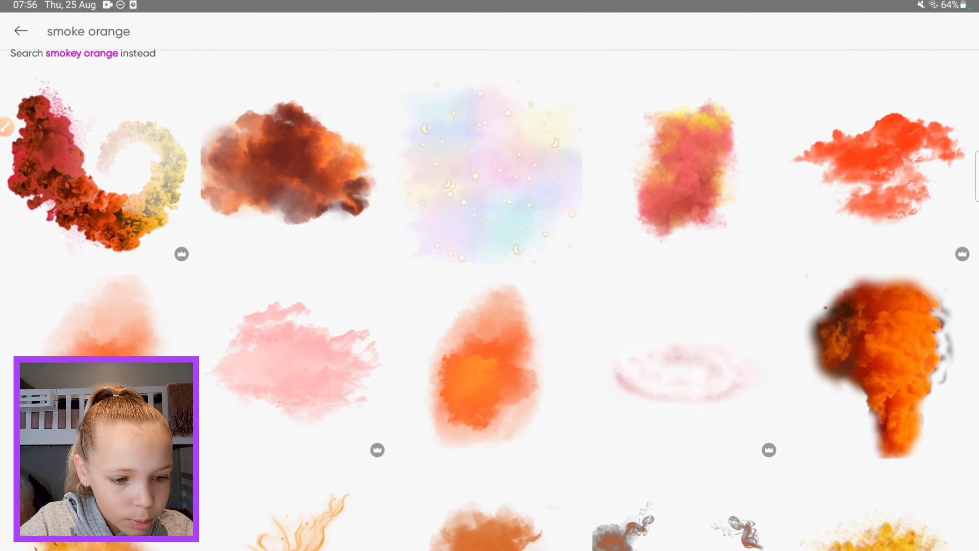
scroll(down, 3)
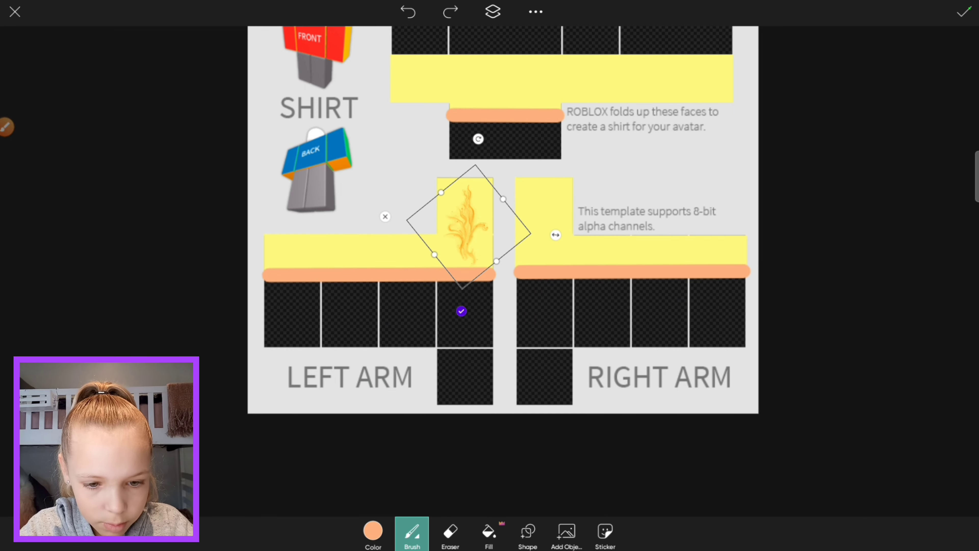
Step: Search 'smoke orange' again and add more flame stickers along the torso and arm bands
click(15, 12)
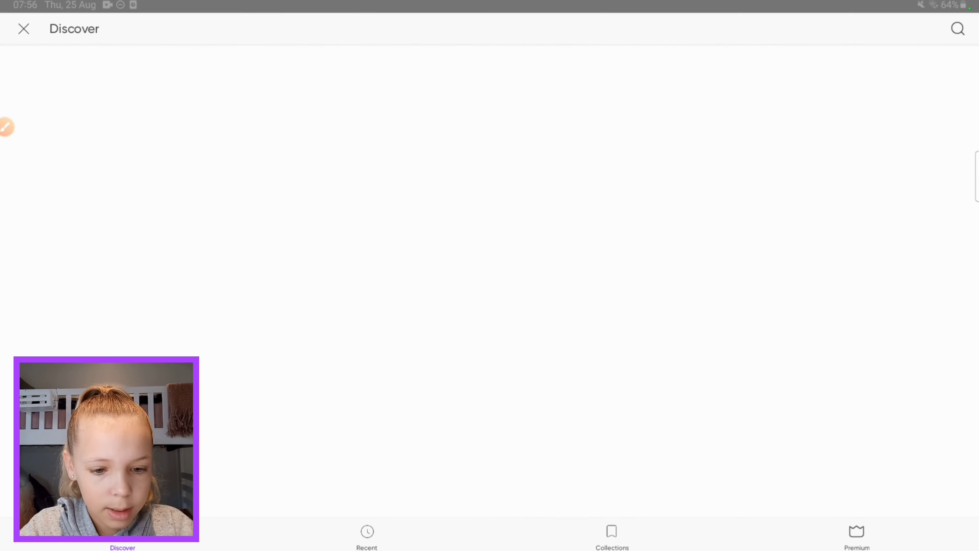
click(957, 29)
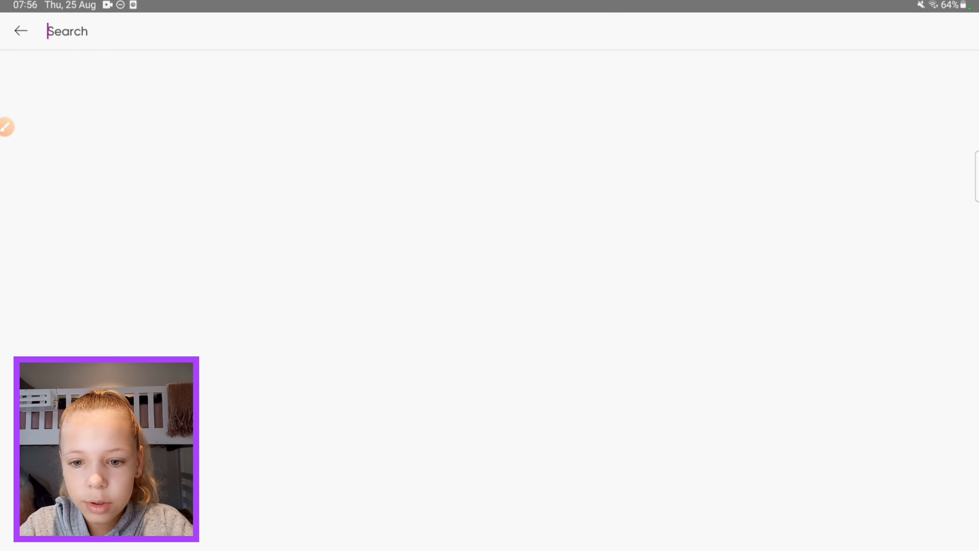
text(smoke orange)
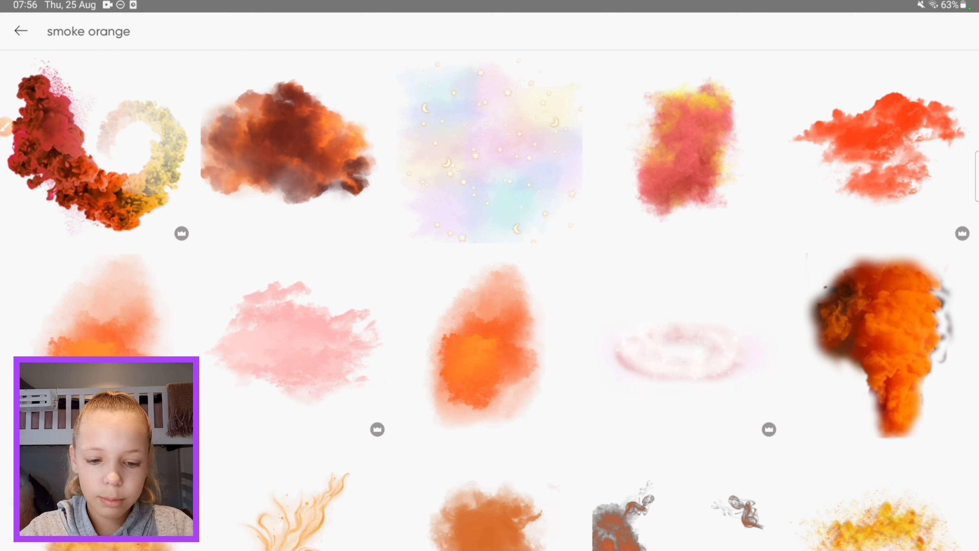
scroll(down, 3)
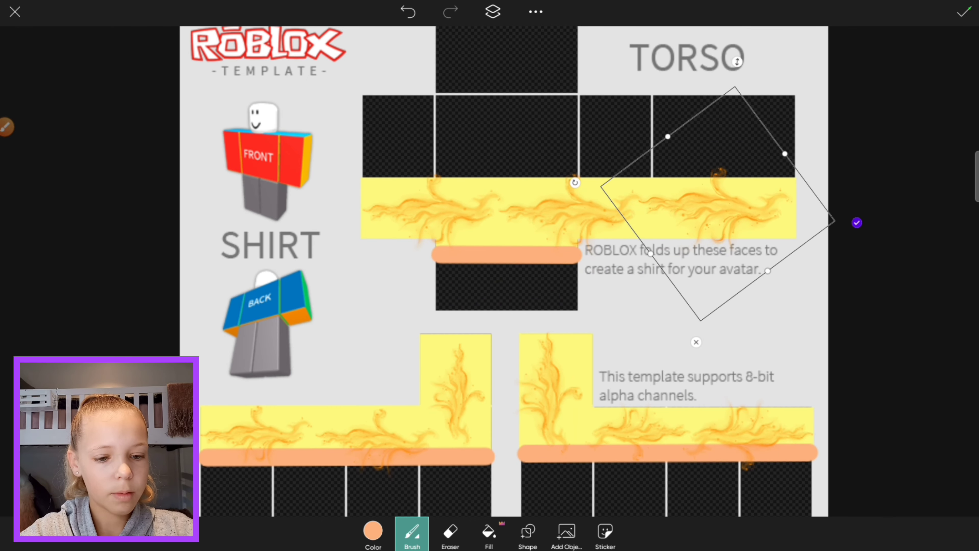
scroll(down, 3)
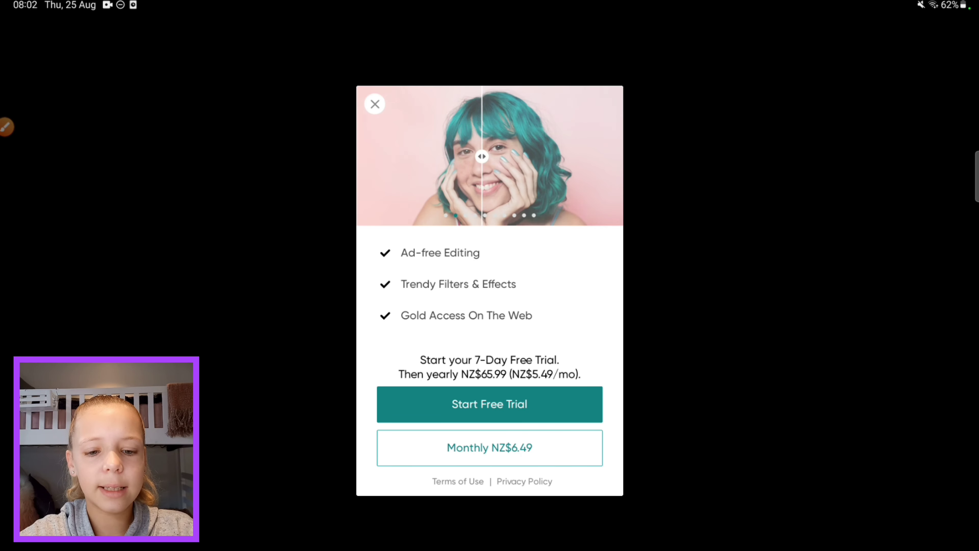
Step: Close the Picsart Gold free-trial popup
click(375, 105)
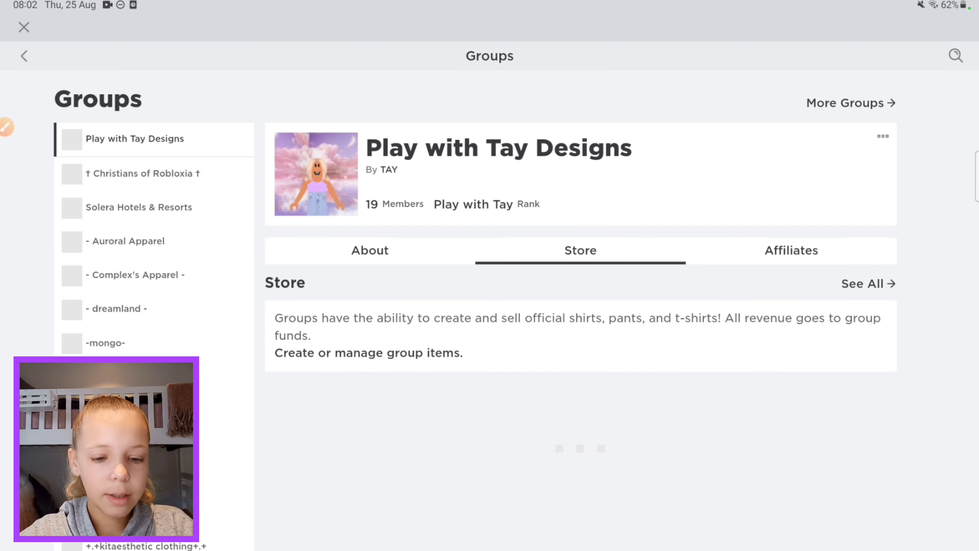
Step: Reach the group's Create Pants upload form listing its White Leggings and Cute Cow Print pants
click(368, 353)
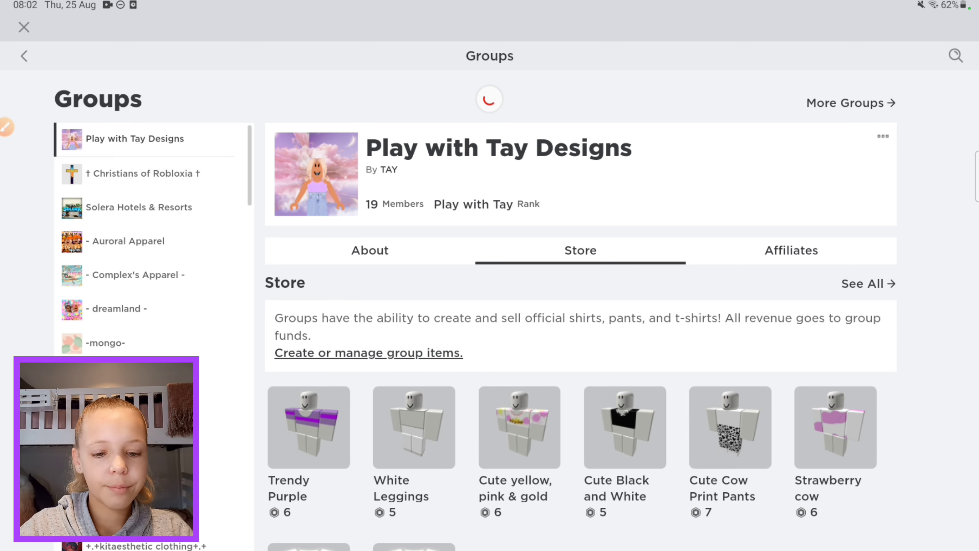
click(368, 352)
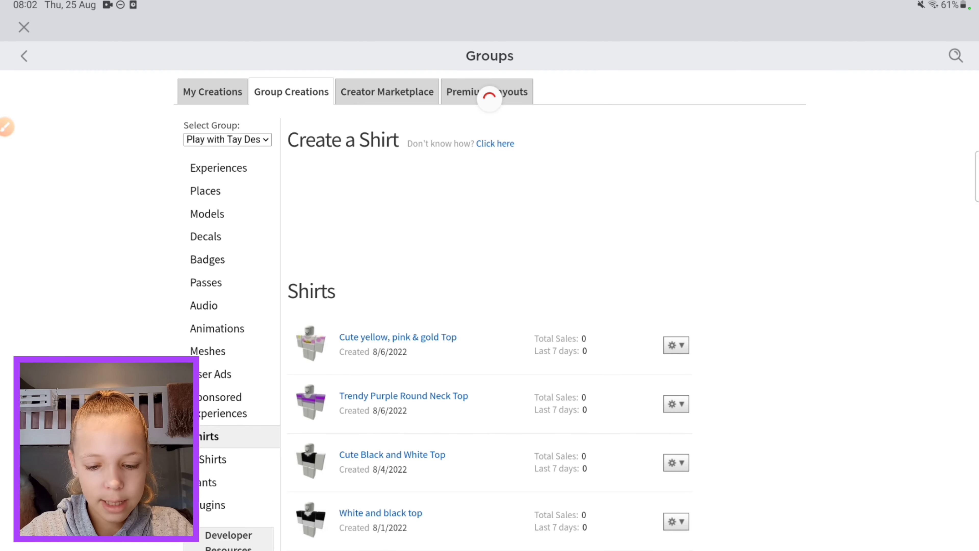
click(202, 482)
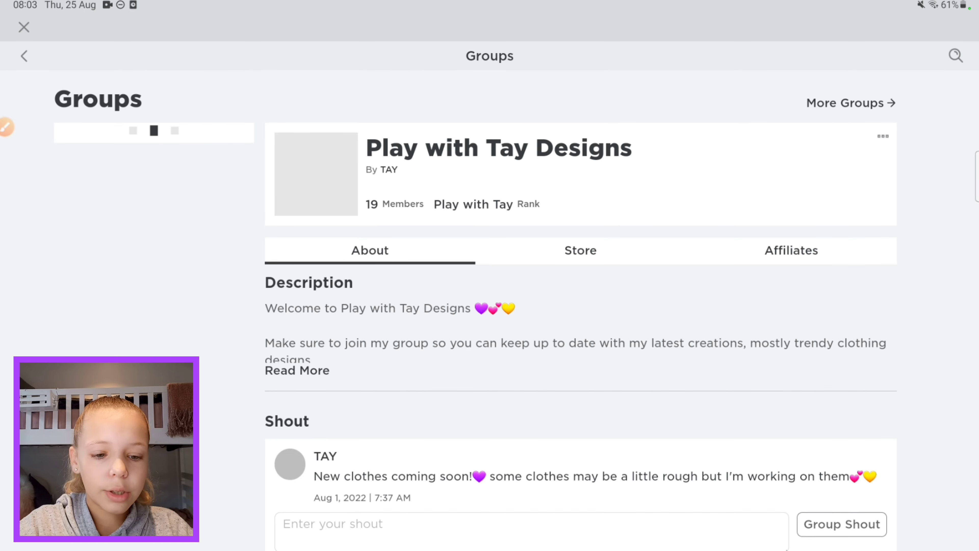
click(579, 251)
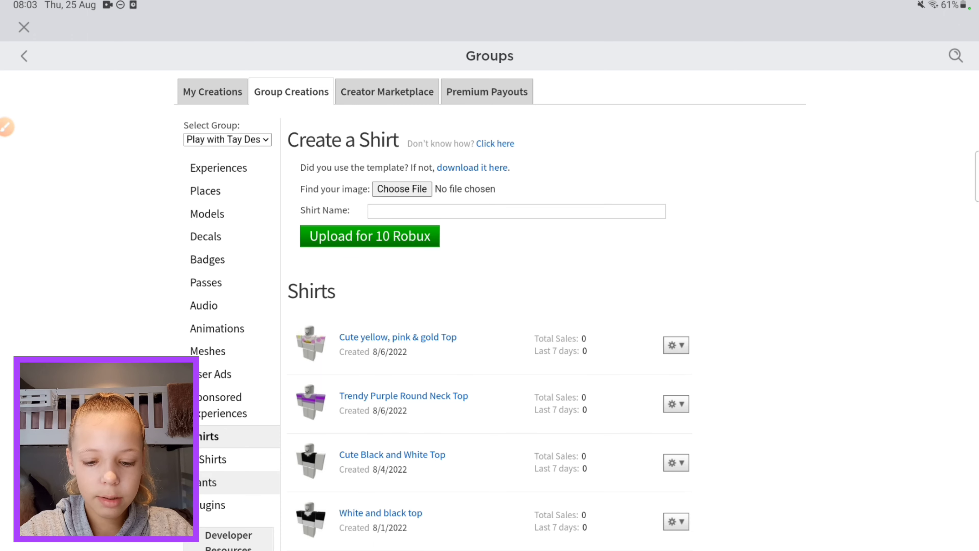
click(206, 481)
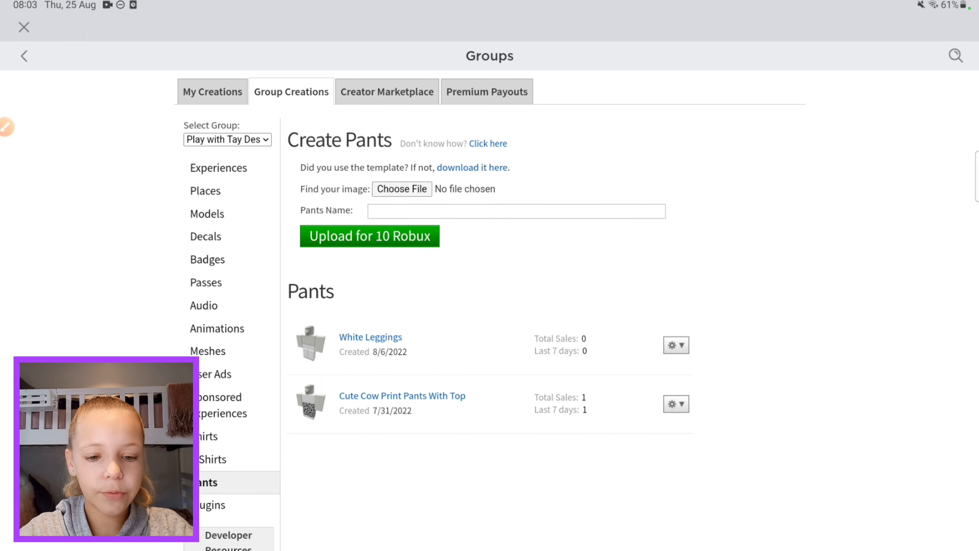
Step: Attach the Picsart flame PNG, name it 'Cute yellow and orange pants', and confirm the 10 Robux upload
click(402, 189)
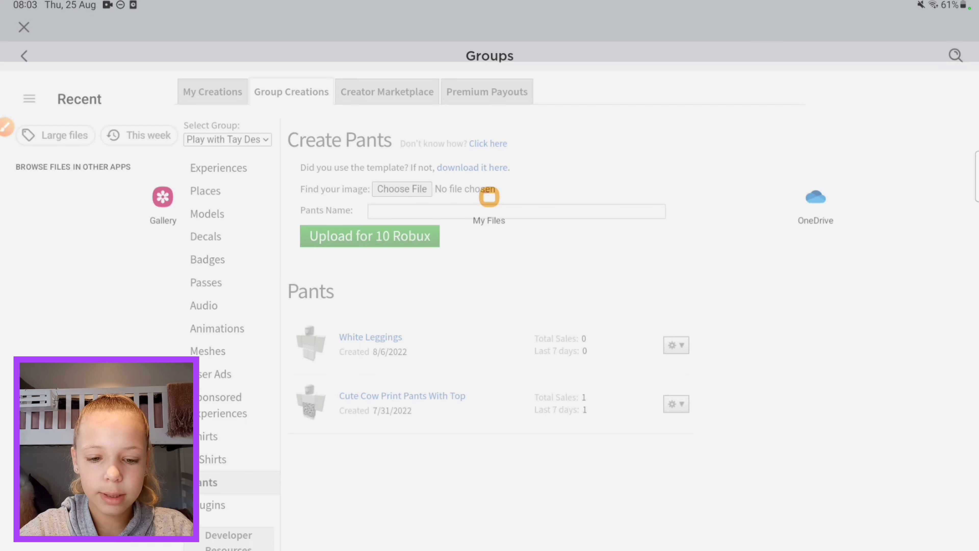
click(401, 188)
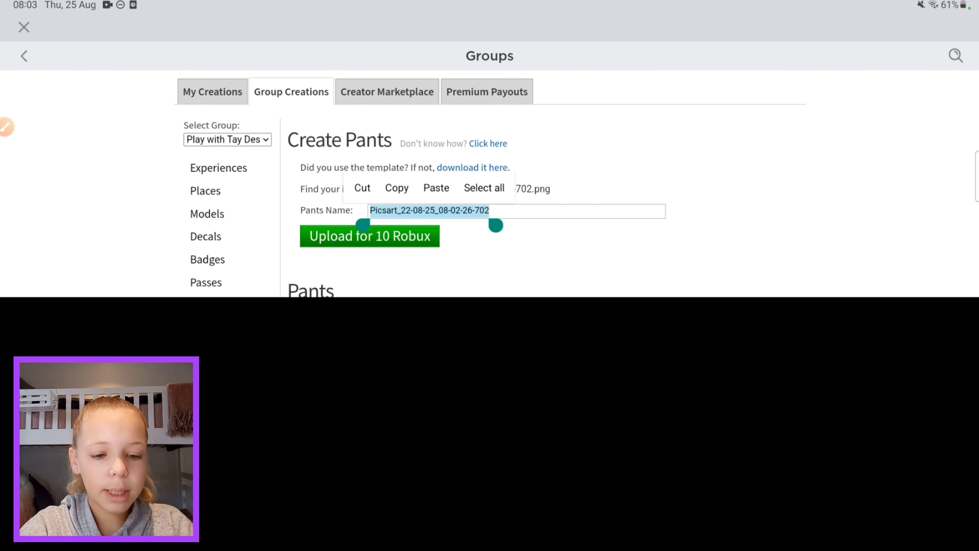
text(c)
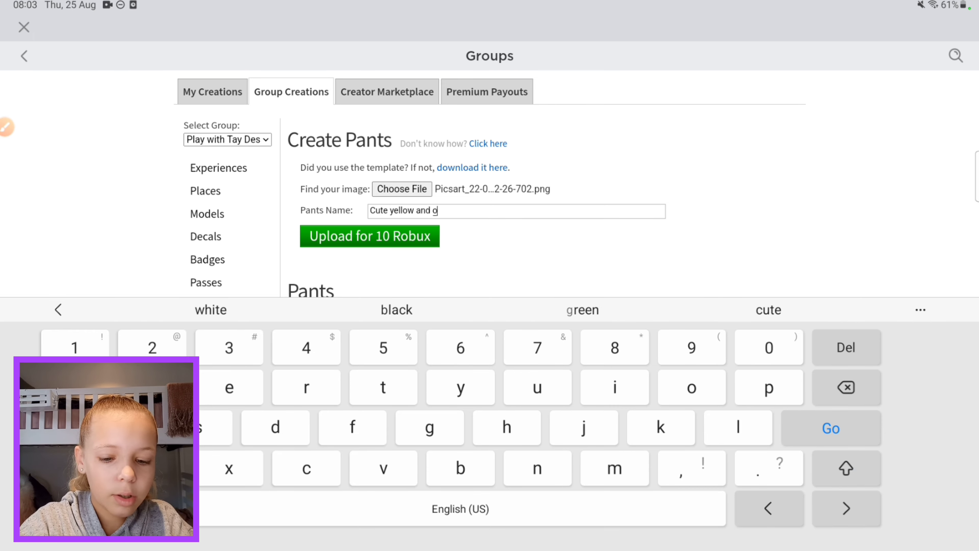
text(range pan)
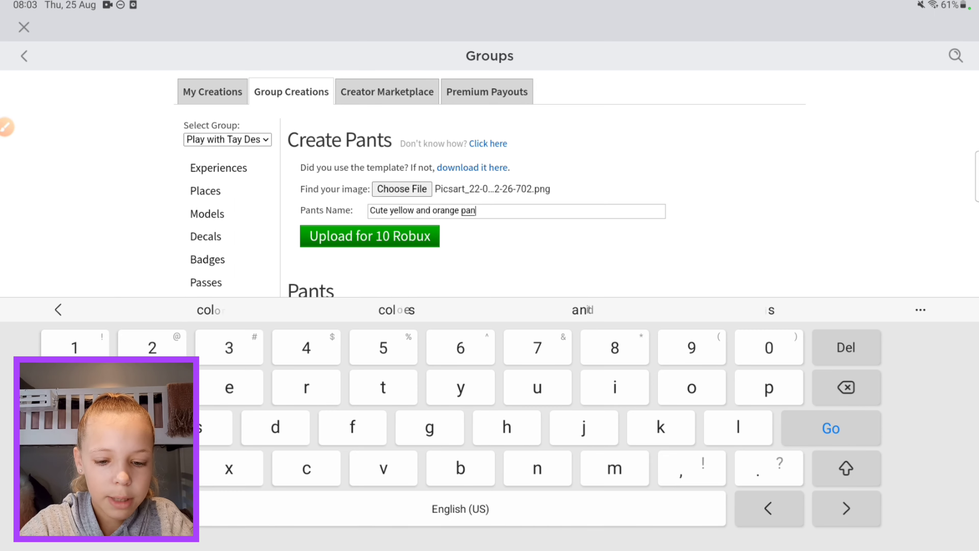
text(ts)
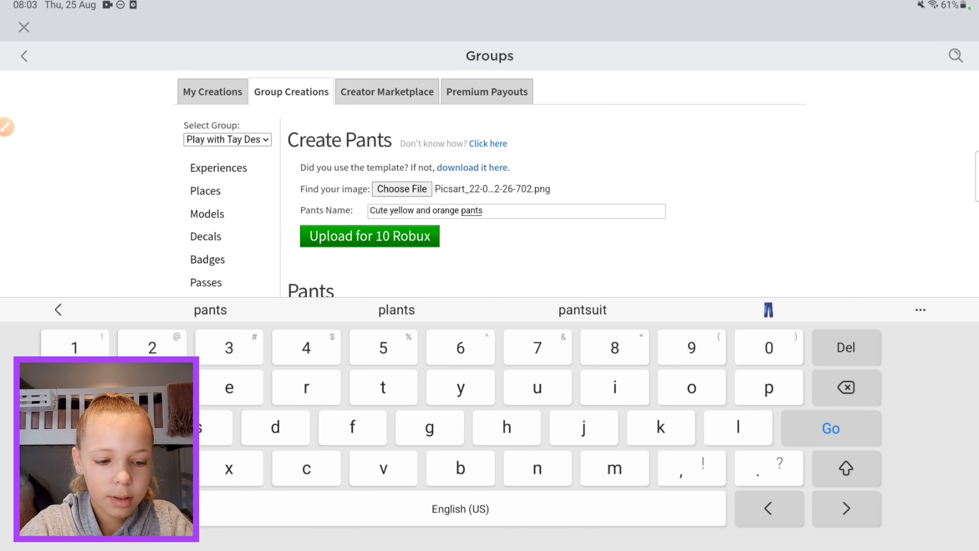
click(369, 235)
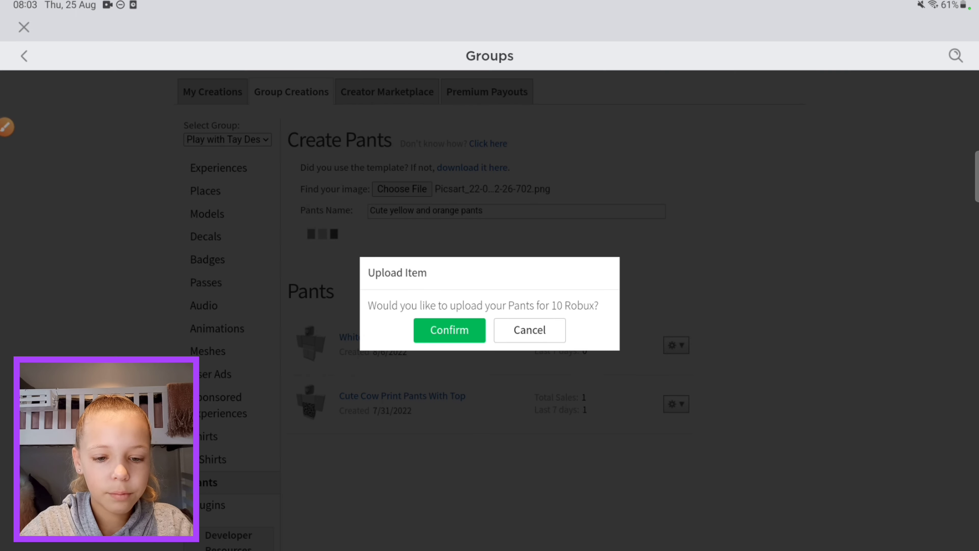
click(449, 330)
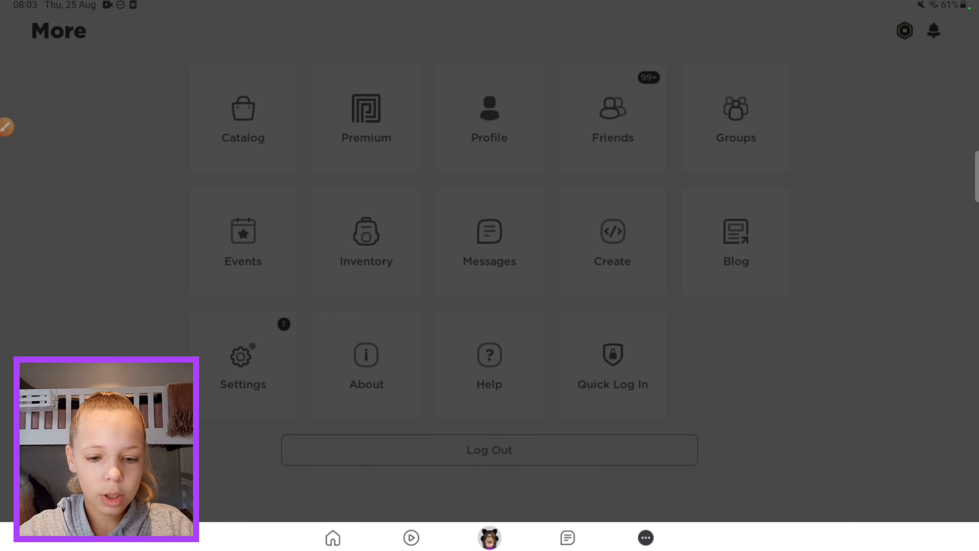
Step: Reach avatar customization and equip the new yellow and orange pants under Classic Pants
click(489, 537)
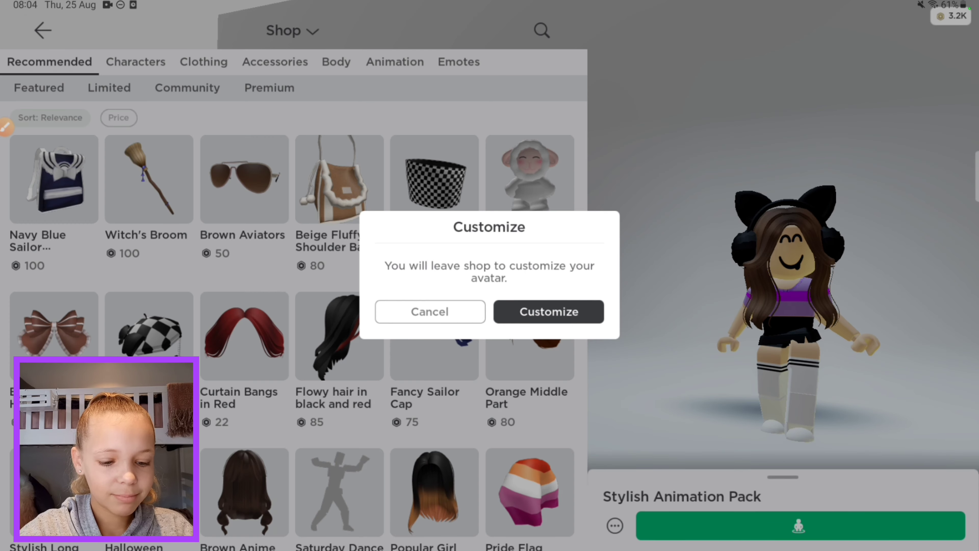
click(429, 312)
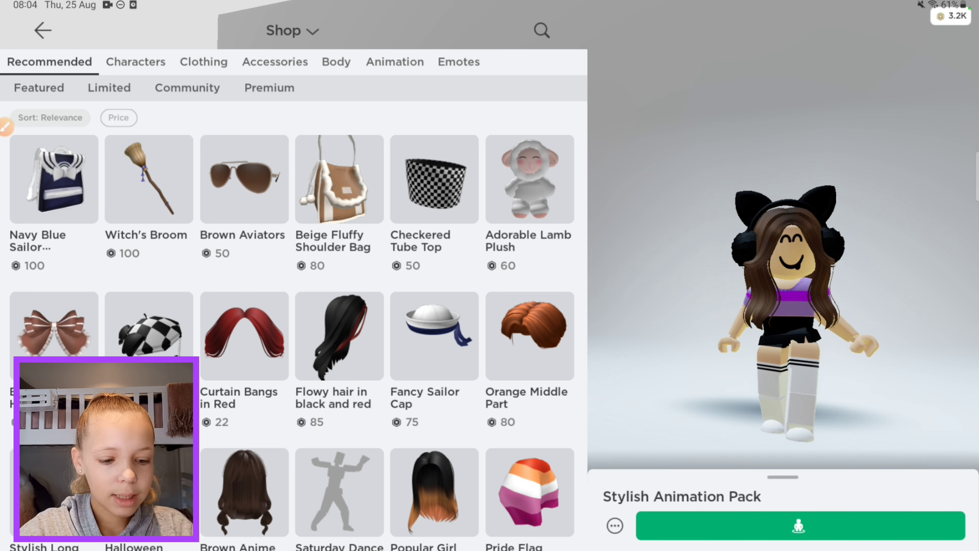
click(291, 31)
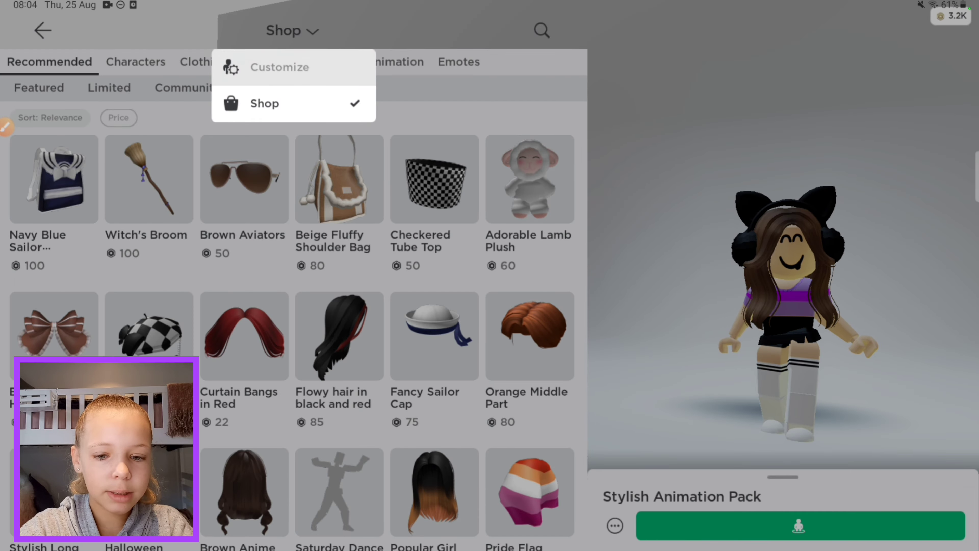
click(279, 67)
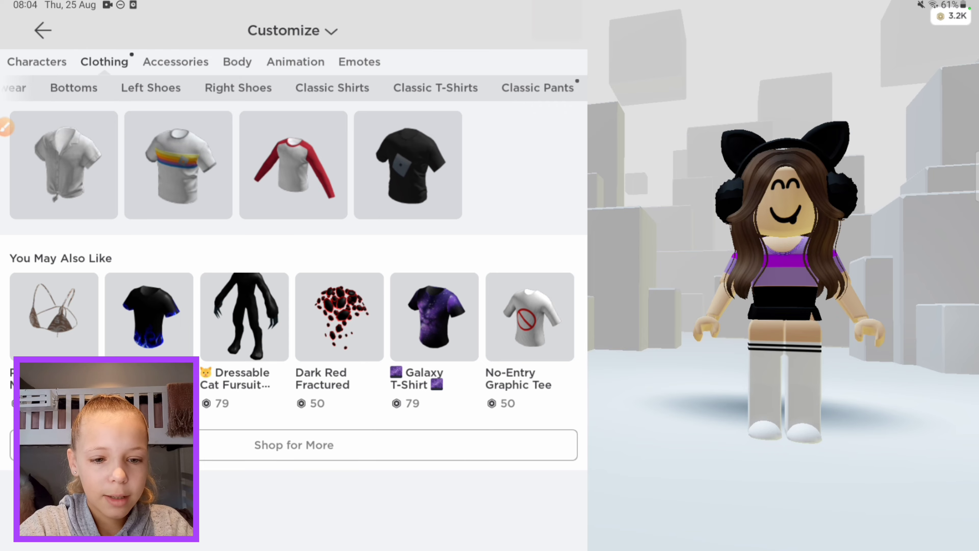
click(537, 87)
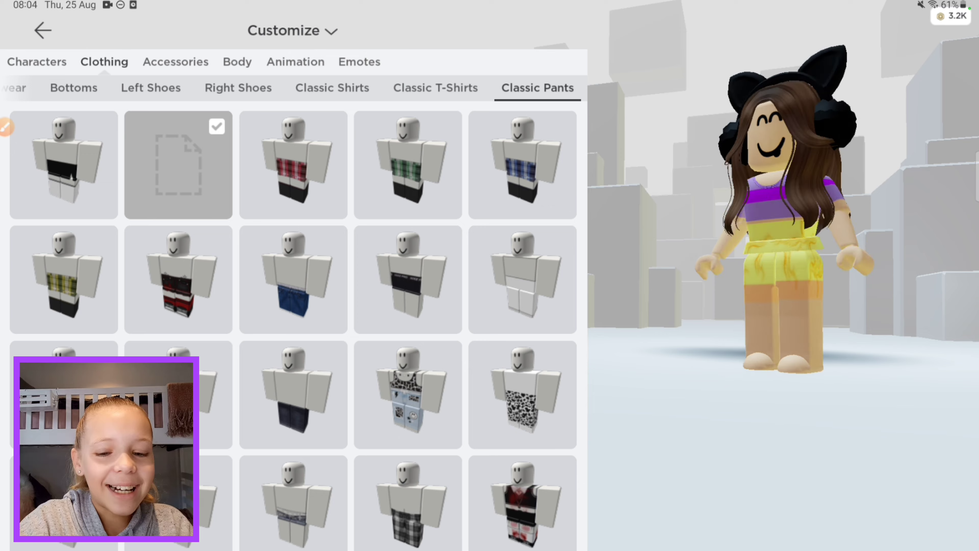
Step: Equip the white star-print shirt under Classic Shirts and return to the Avatar page
click(332, 87)
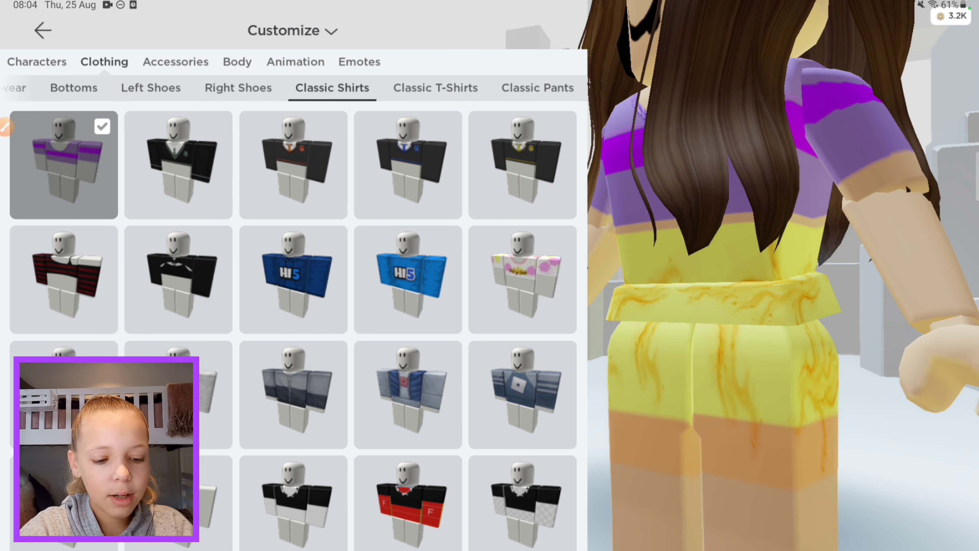
click(522, 279)
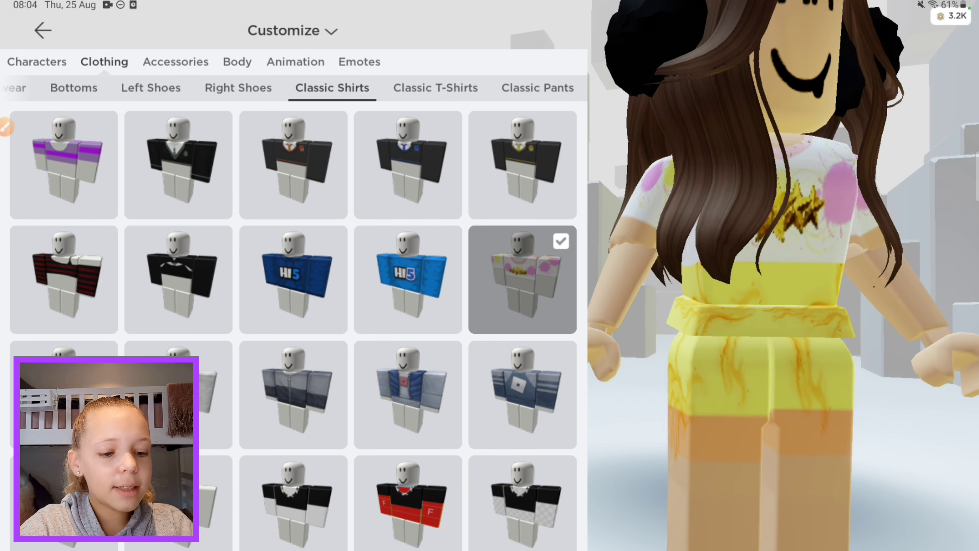
click(41, 31)
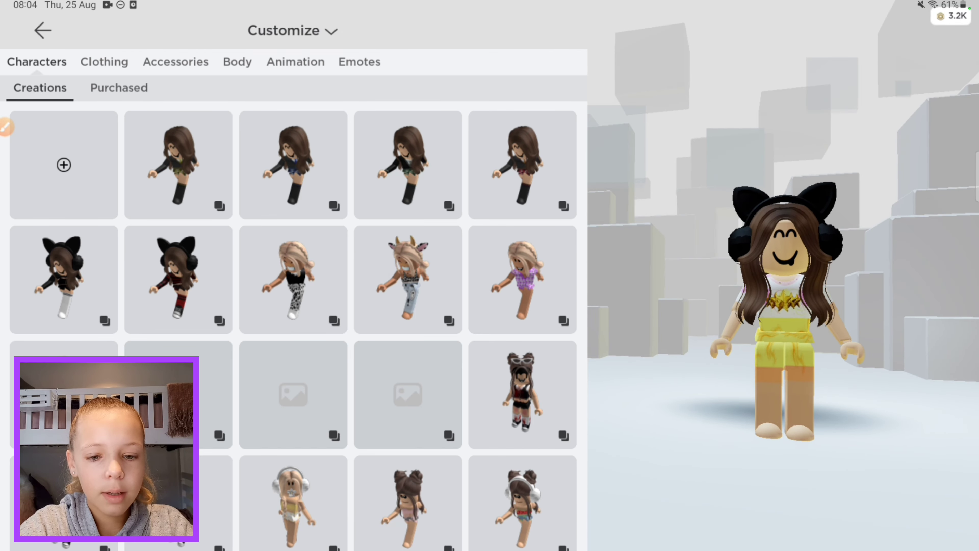
click(358, 62)
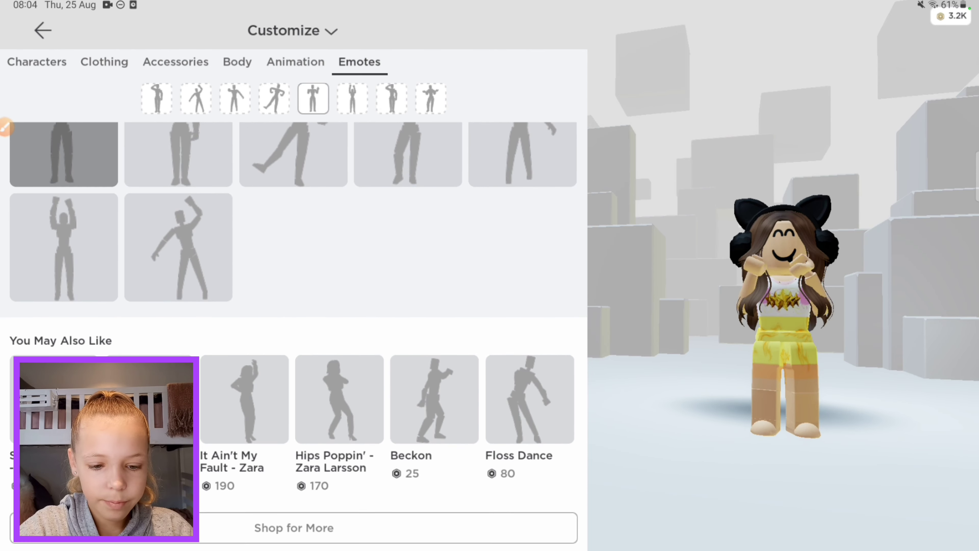
click(528, 400)
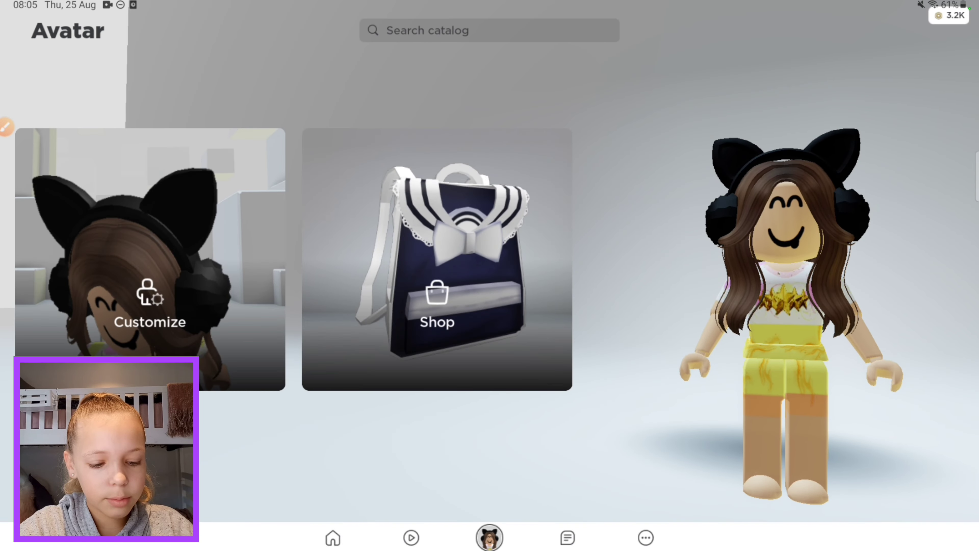
Step: Navigate via More > Groups > Store to Configure Pants for 'Cute yellow and orange pants'
click(645, 537)
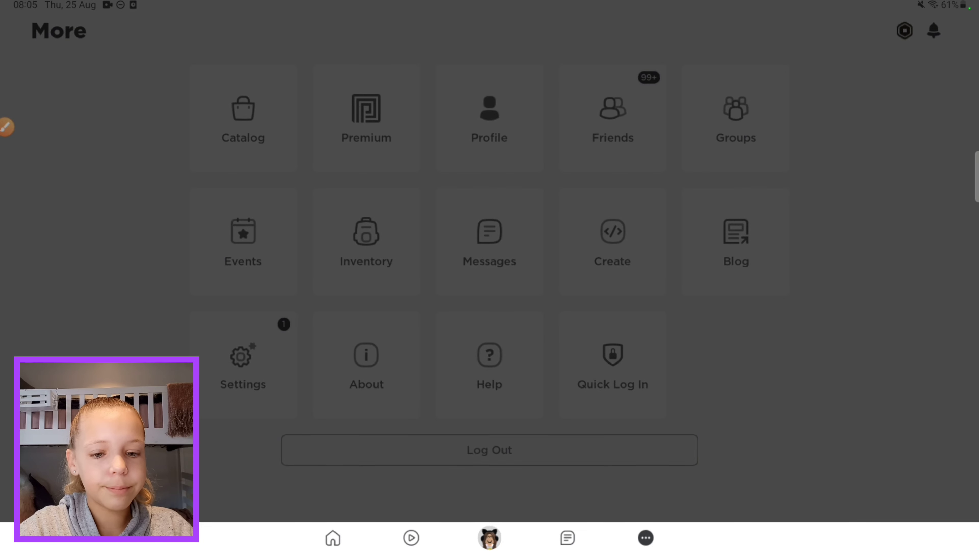
click(735, 117)
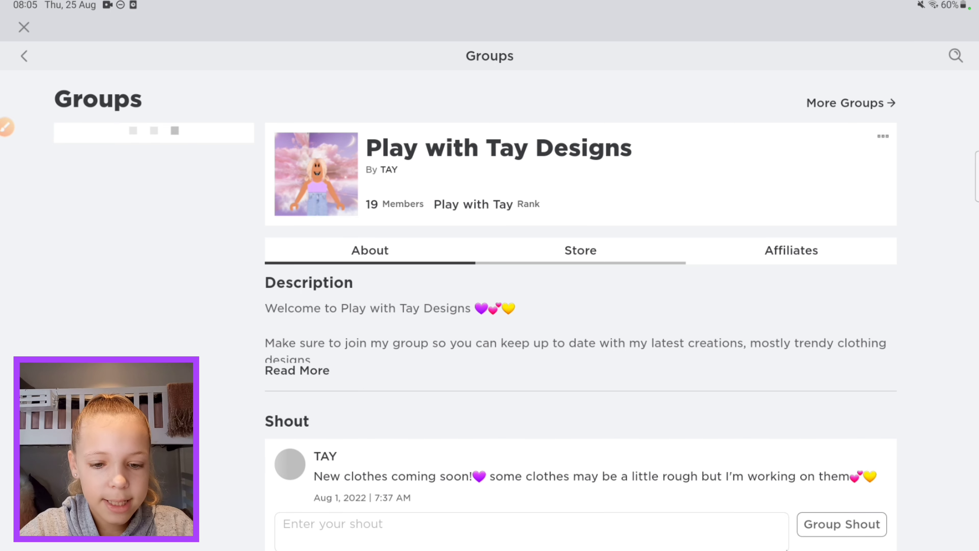
click(580, 250)
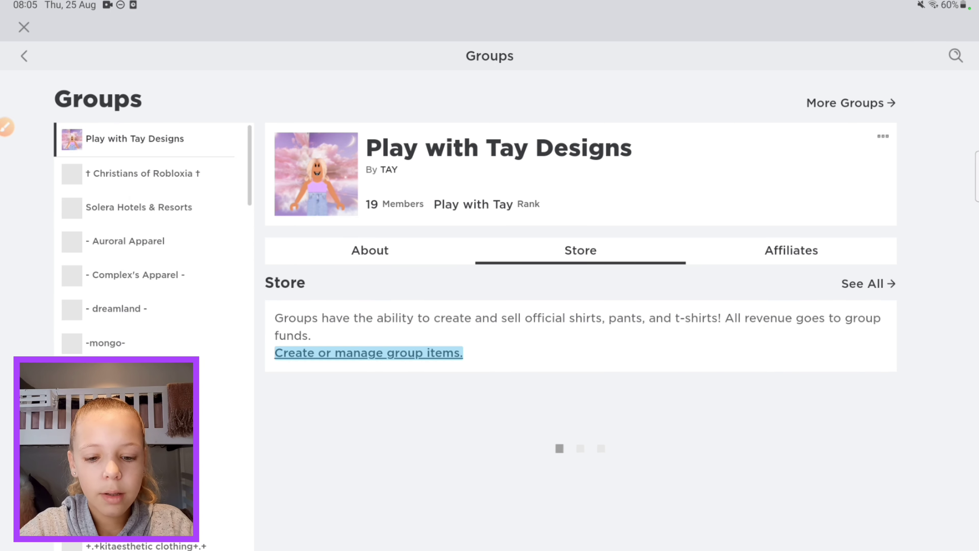
click(368, 352)
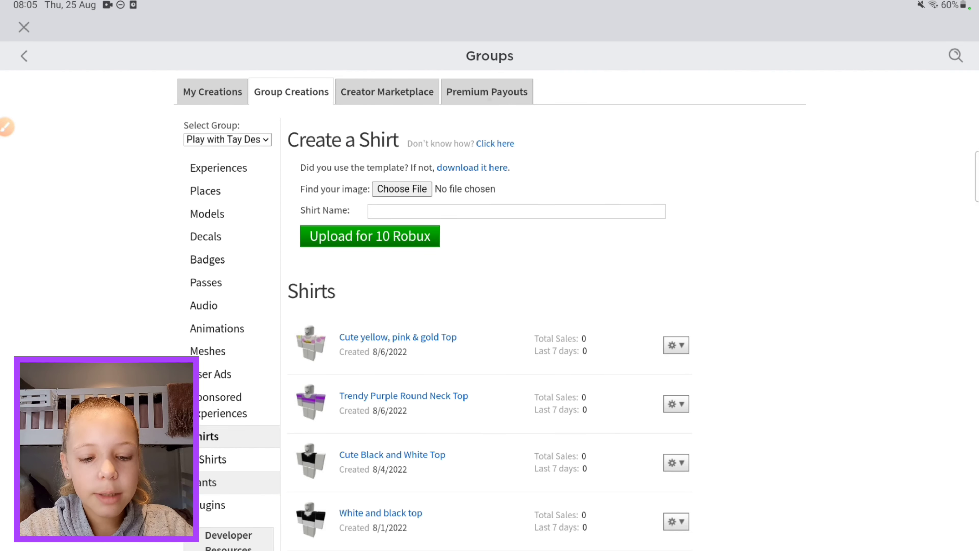
click(211, 482)
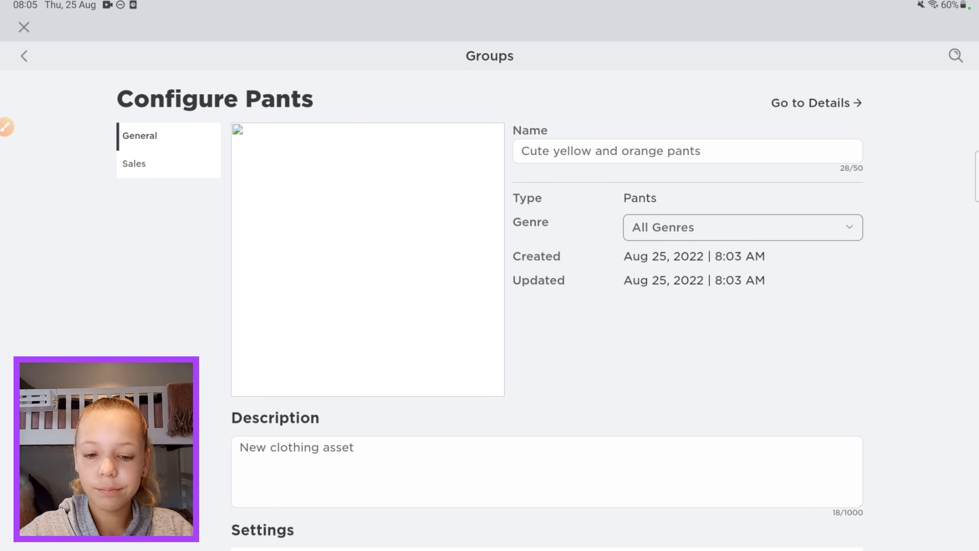
Step: Clear the default description, switch on Item for Sale and save a 5 Robux price
scroll(down, 3)
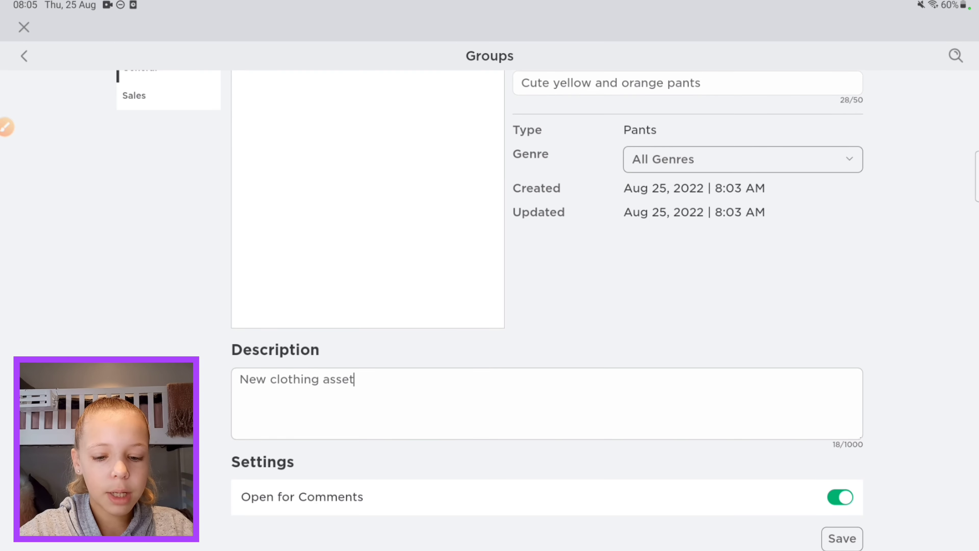
key(backspace)
text(Cute firey pants)
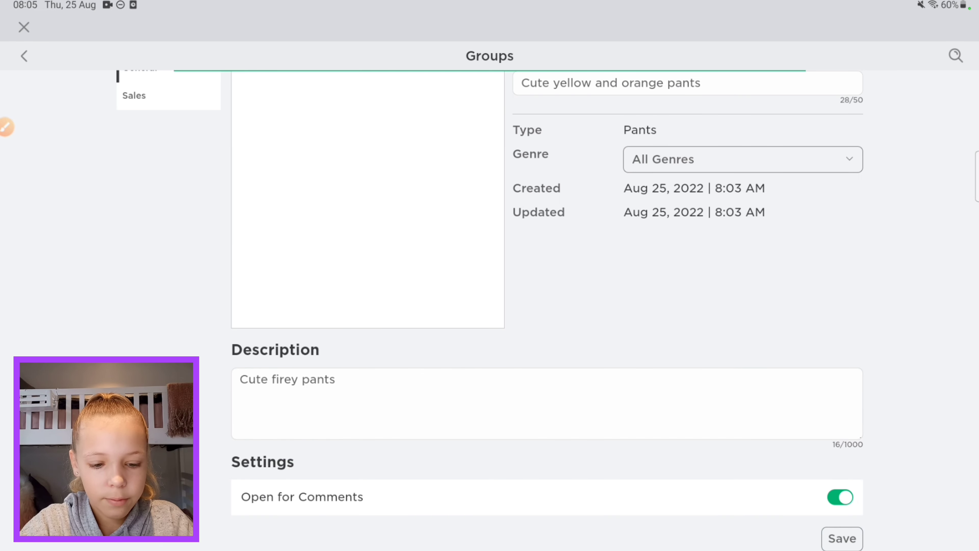
click(841, 538)
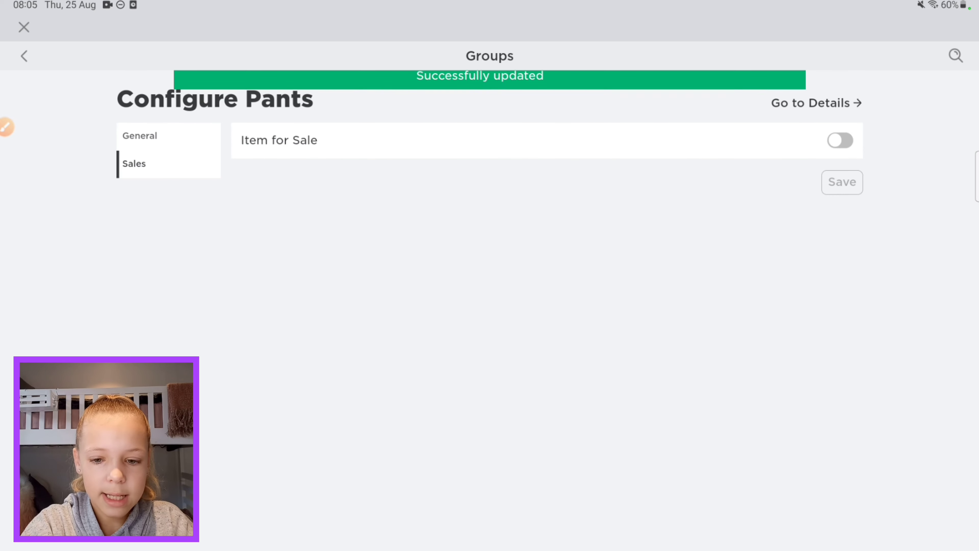
click(840, 139)
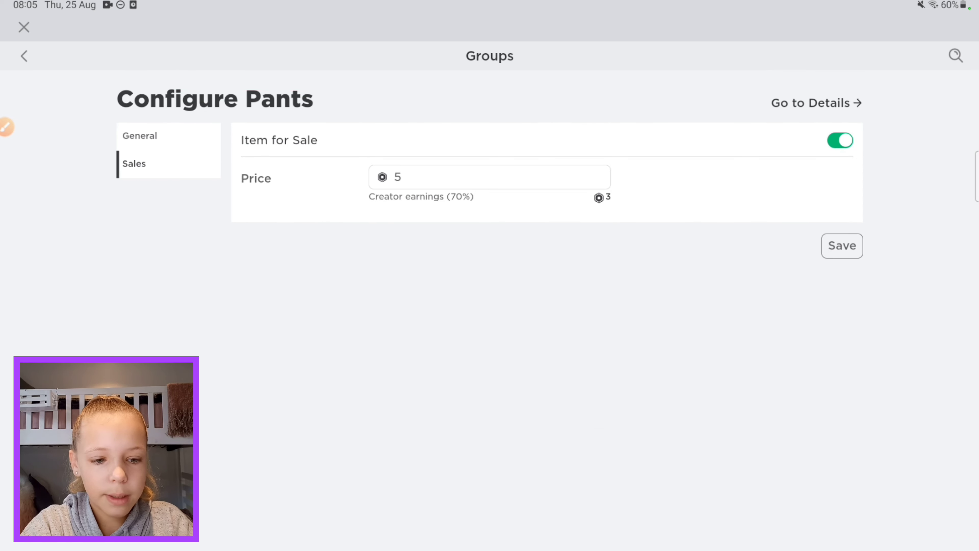
click(842, 245)
text(Cute fire)
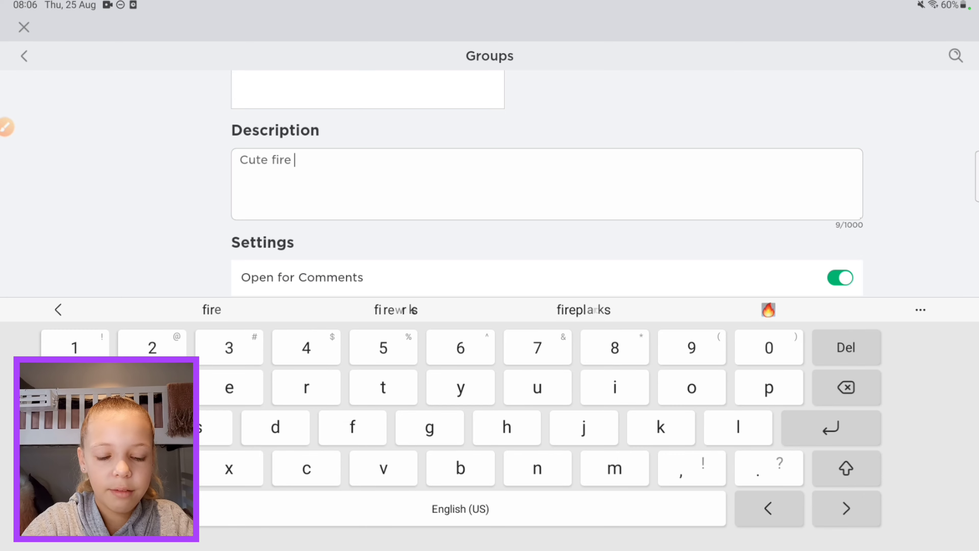
Step: Finish the 'Cute fire pants' description, recheck sales, and return to the group's pants list
text(pante)
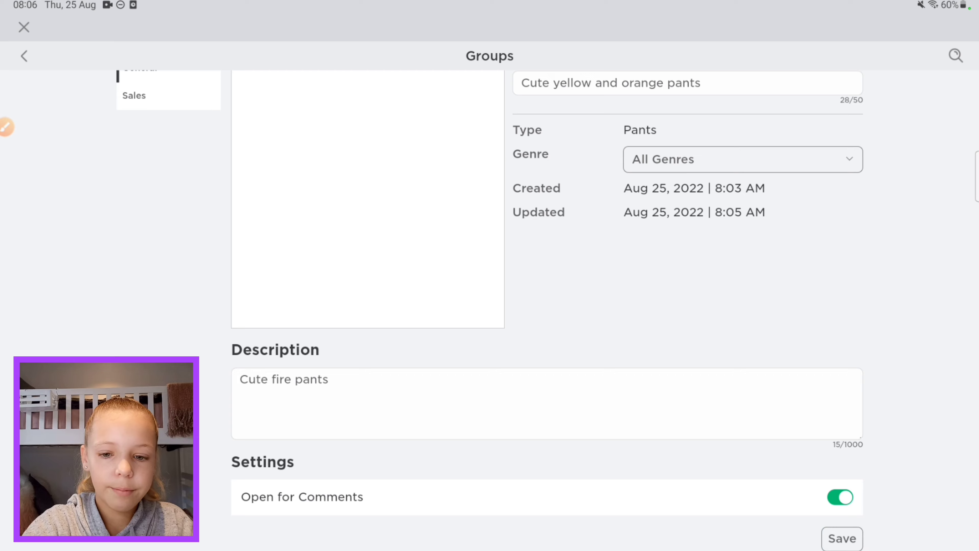
click(841, 539)
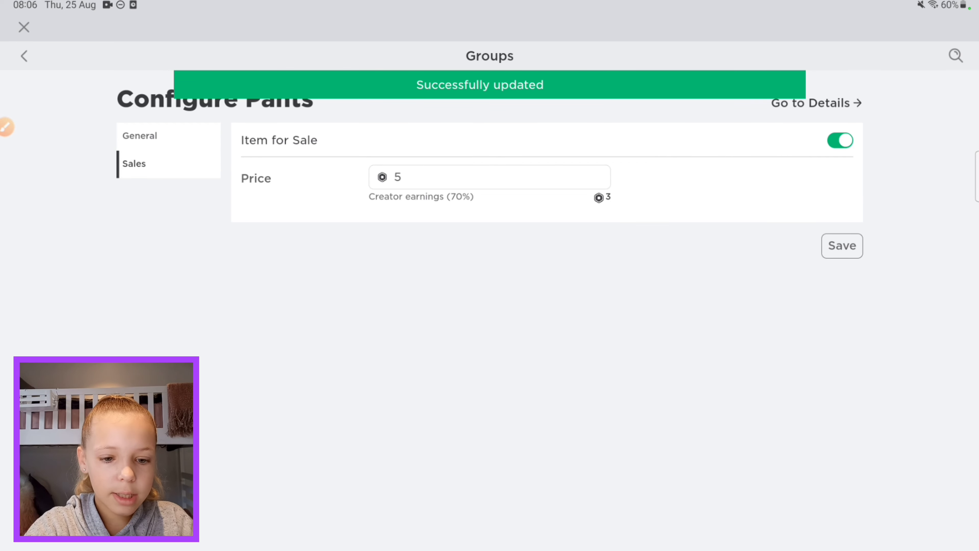
click(139, 135)
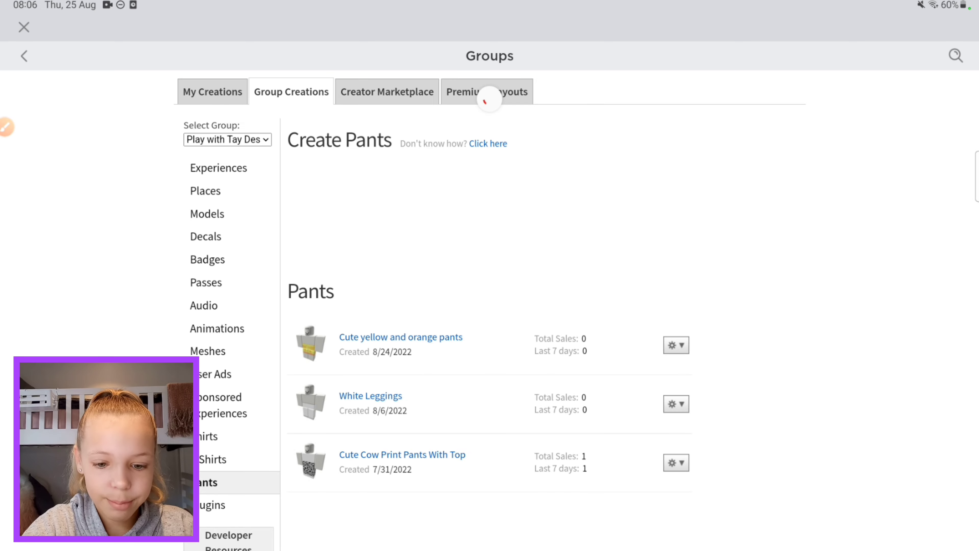
Step: Return to the Play with Tay Designs store page and view the avatar dancing in the flame pants
click(206, 436)
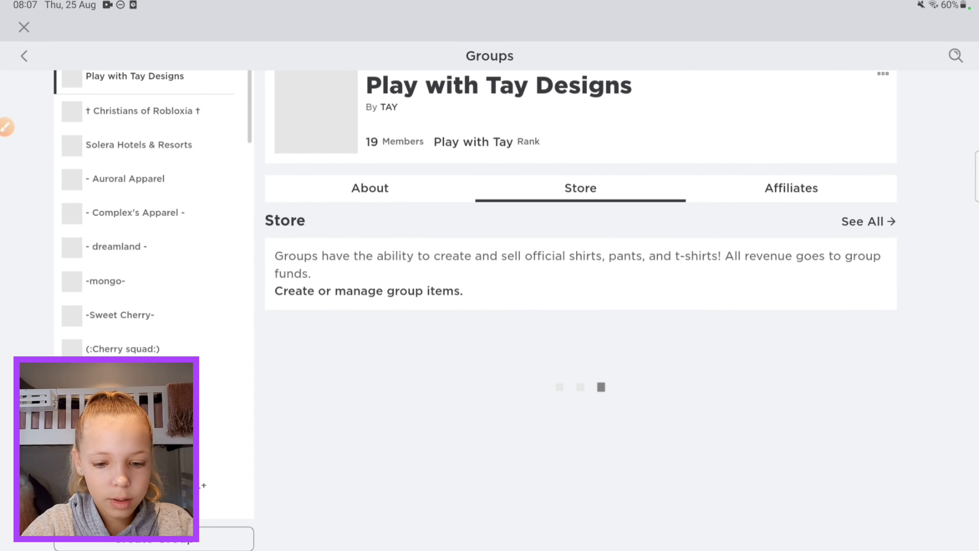
scroll(down, 3)
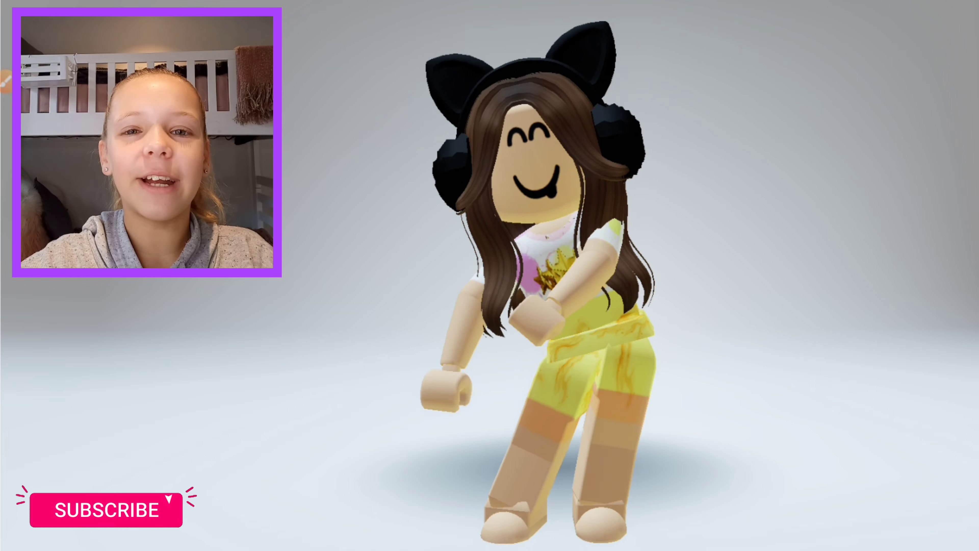
click(105, 509)
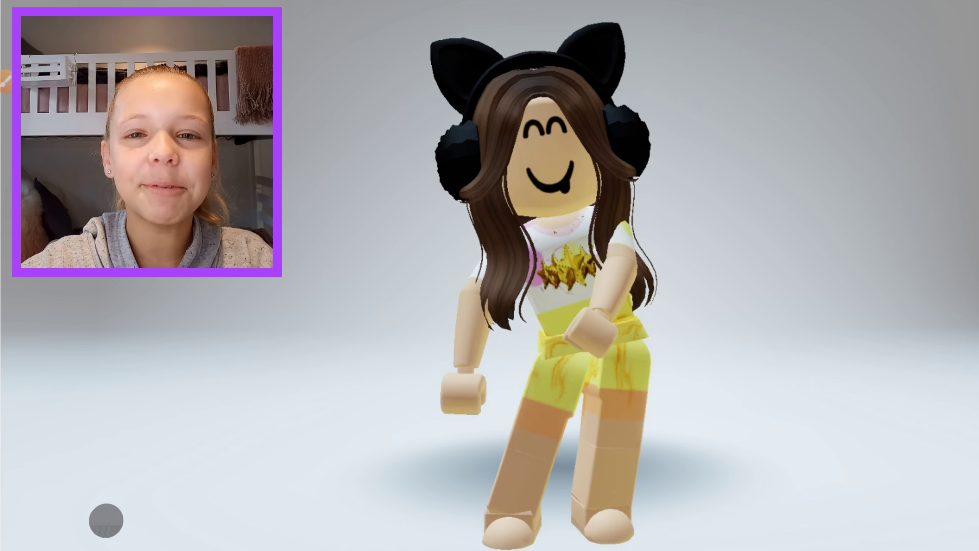
click(105, 520)
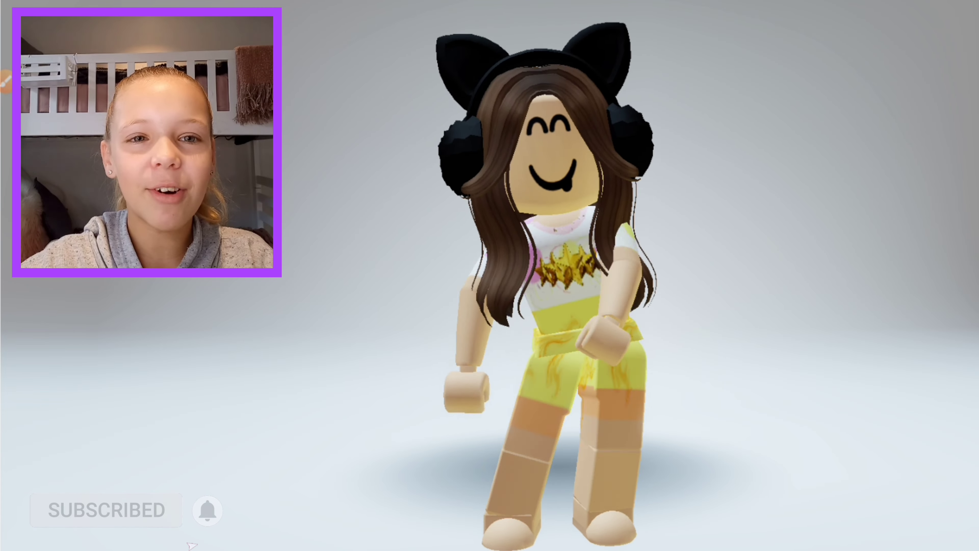